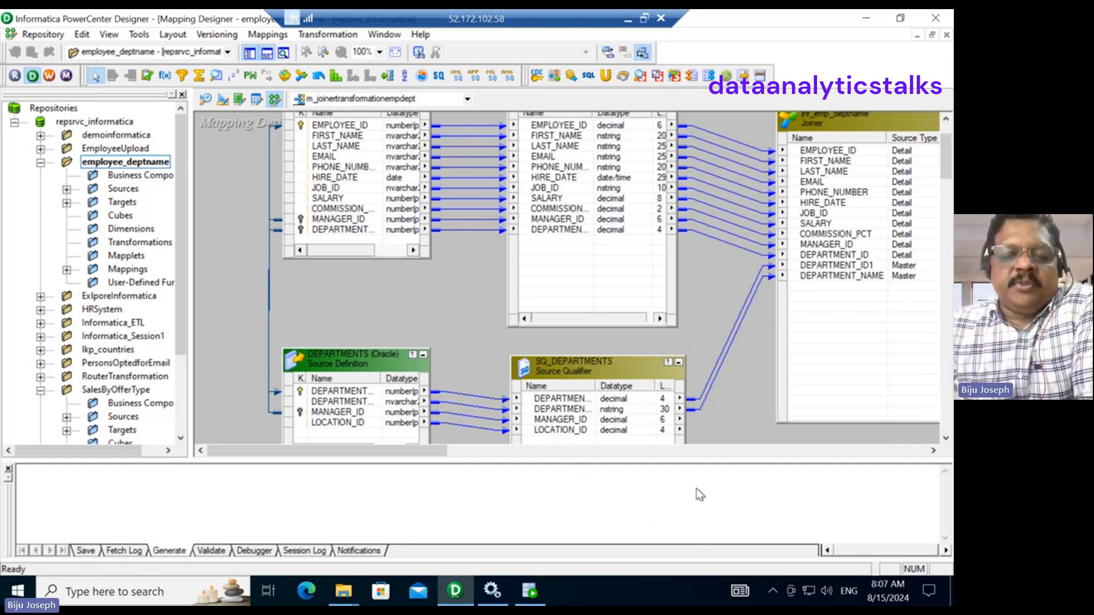
{"action": "mouse_move", "coordinate": [747, 471]}
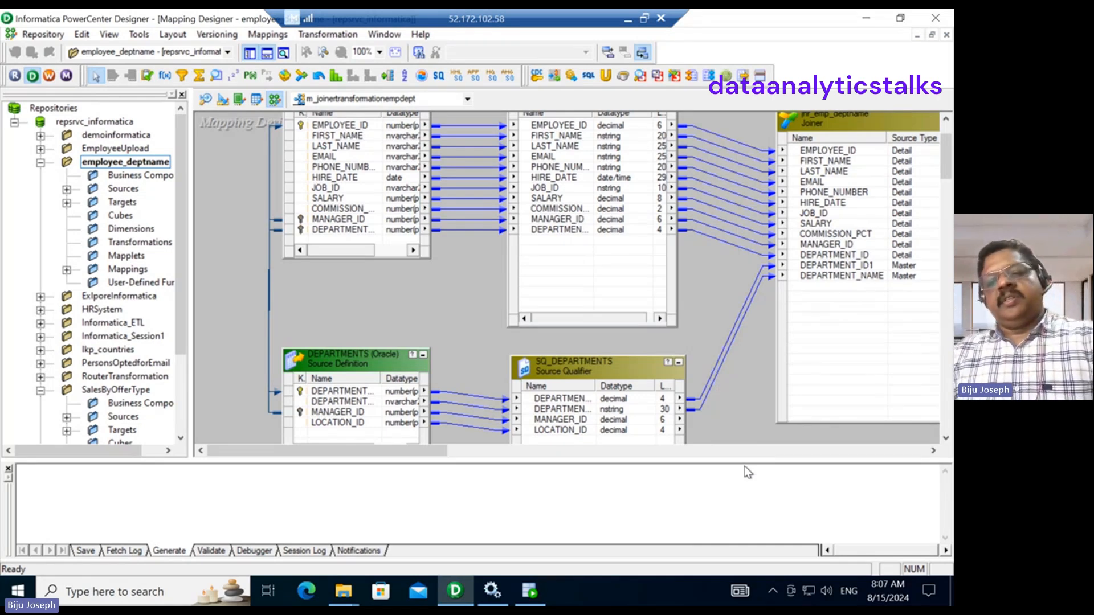
{"action": "mouse_move", "coordinate": [755, 470]}
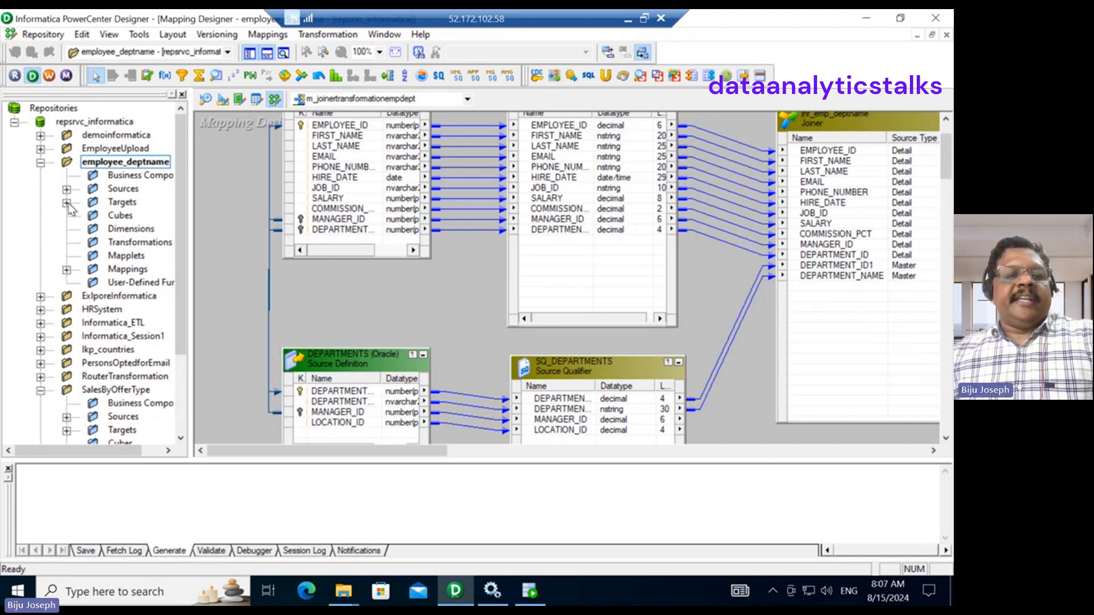
Show the target's actions in Designer, then in Workflow Manager bring up actions for the sf_empdeptname workflow.
{"action": "left_click", "coordinate": [67, 201]}
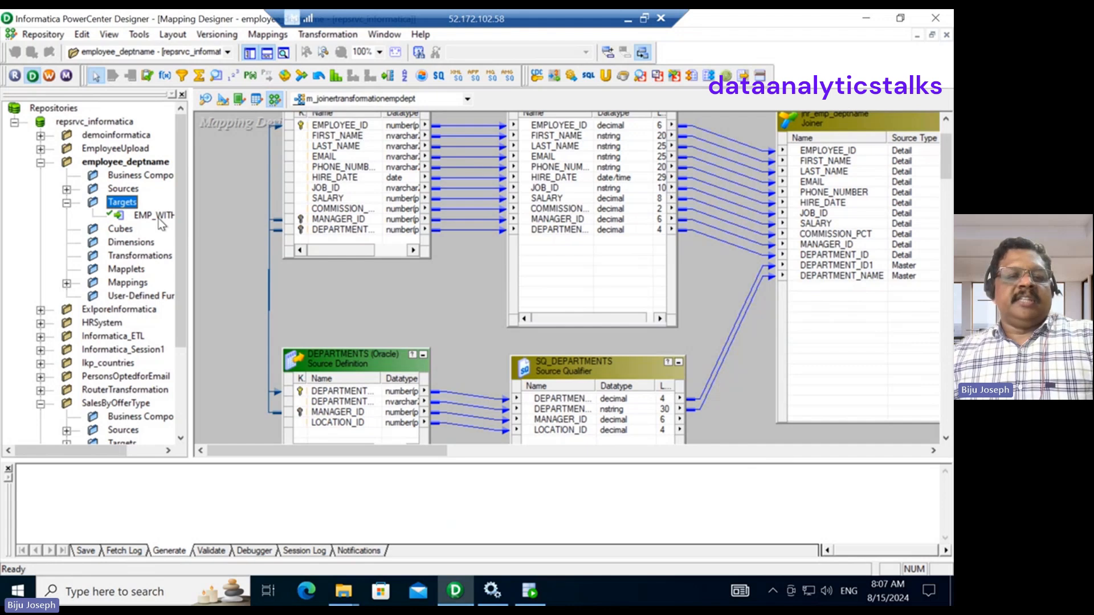
{"action": "right_click", "coordinate": [148, 216]}
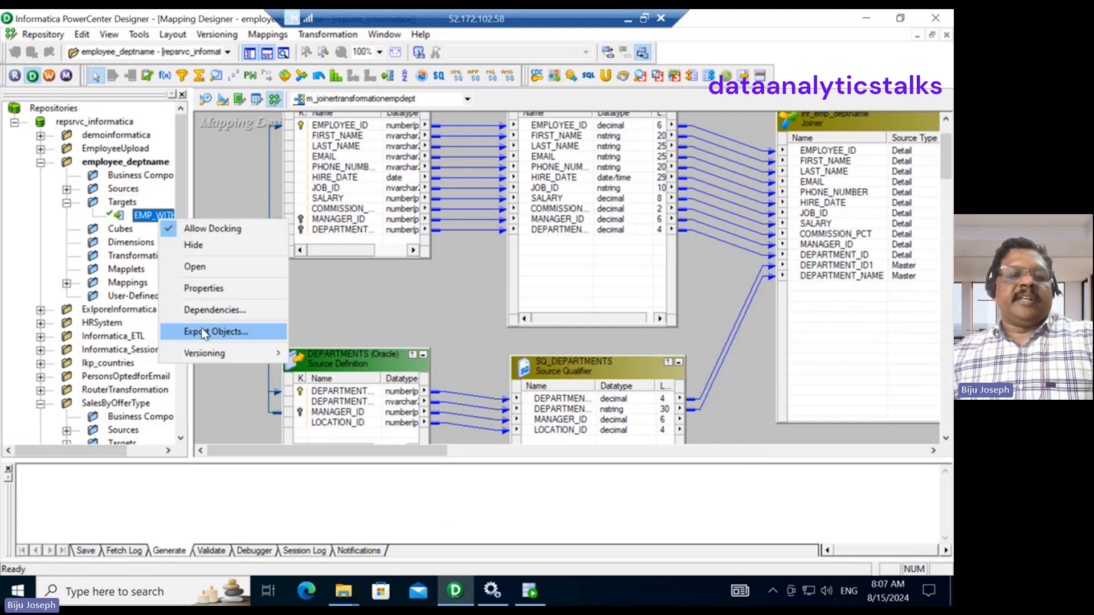
{"action": "mouse_move", "coordinate": [234, 343]}
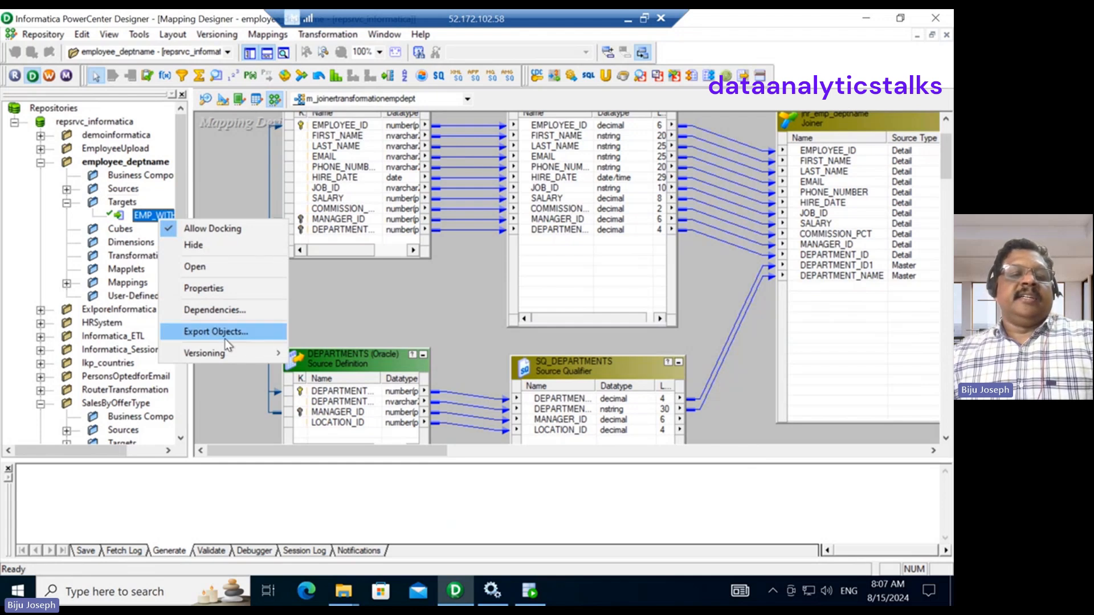
{"action": "mouse_move", "coordinate": [73, 203]}
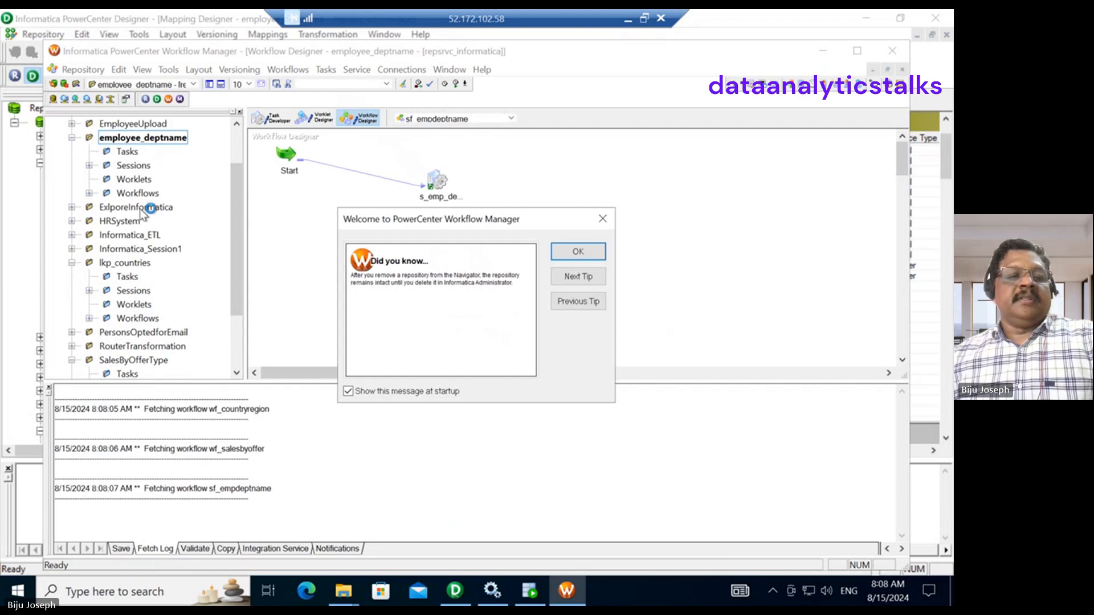
{"action": "left_click", "coordinate": [577, 251]}
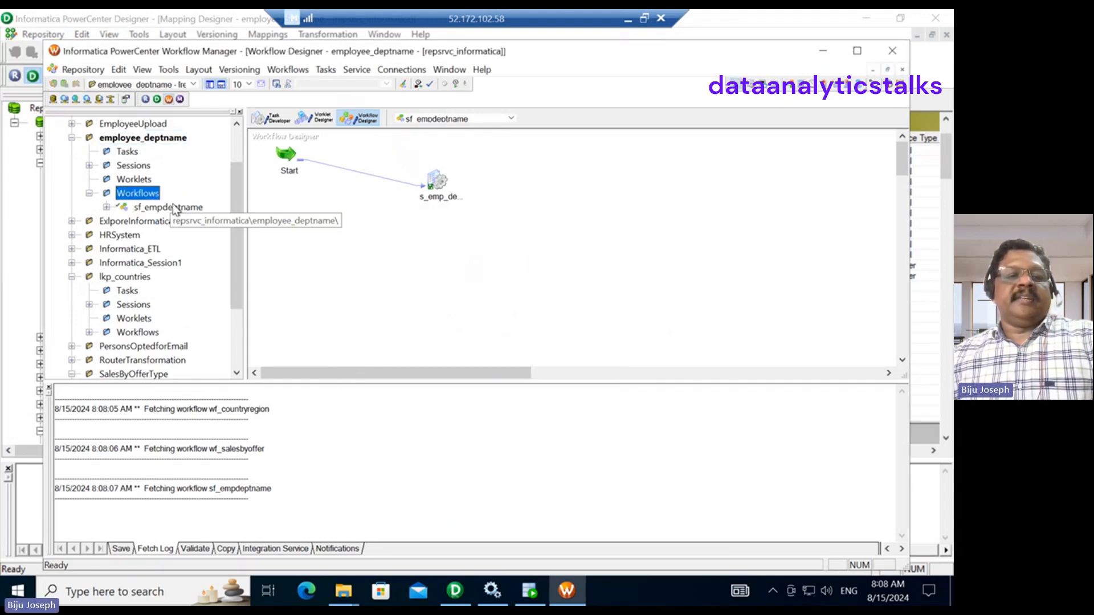
{"action": "right_click", "coordinate": [168, 207]}
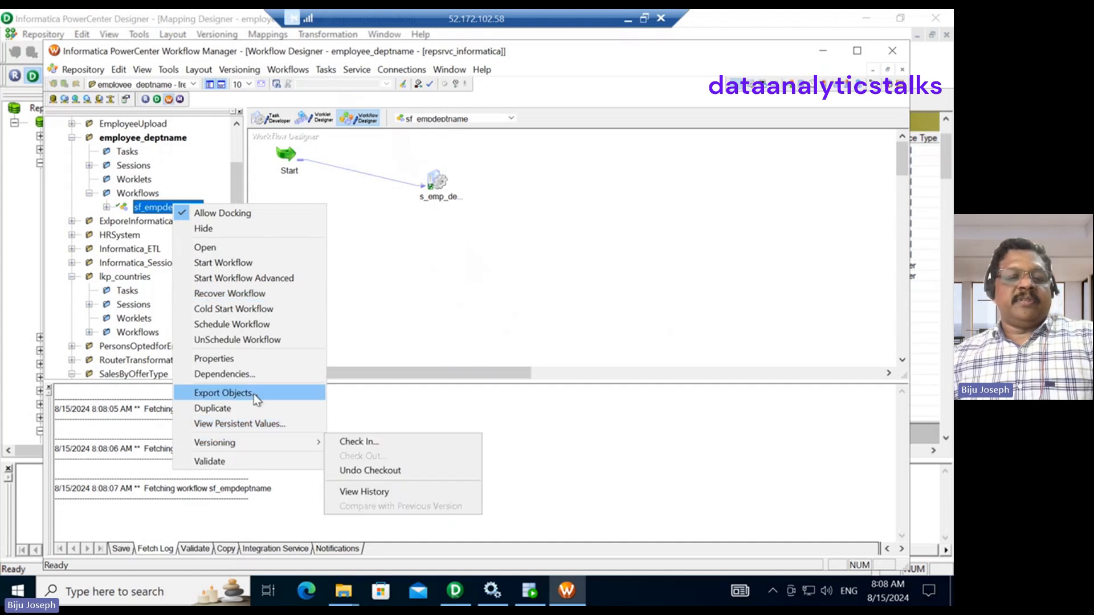
Export sf_empdeptname via Export Objects, saving it as XML in lkp_transformation.
{"action": "left_click", "coordinate": [221, 393]}
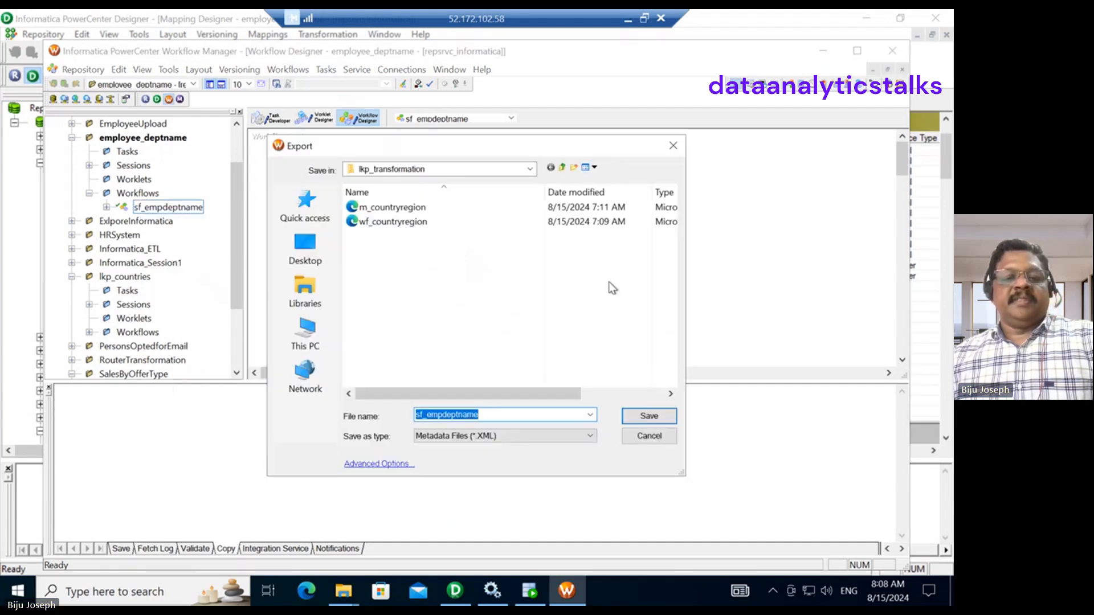
{"action": "mouse_move", "coordinate": [470, 428]}
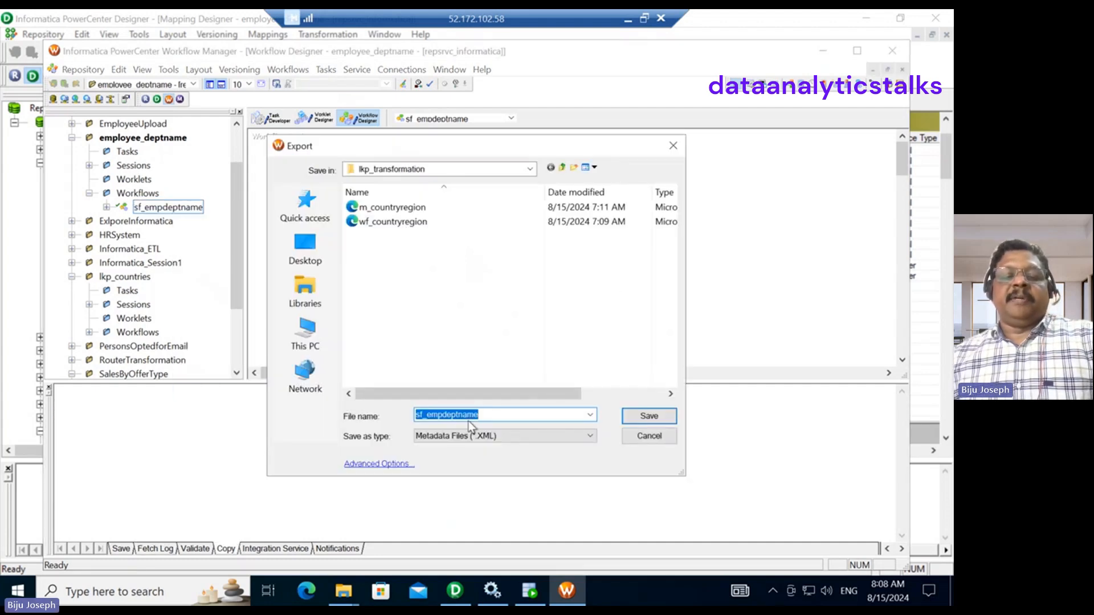
{"action": "mouse_move", "coordinate": [410, 381]}
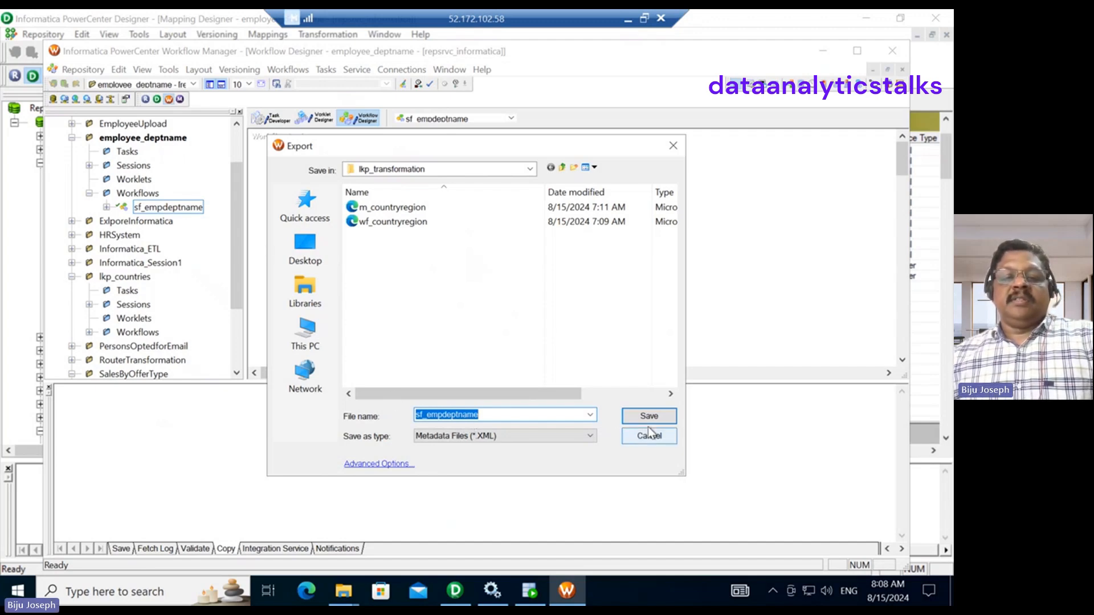
{"action": "mouse_move", "coordinate": [450, 447]}
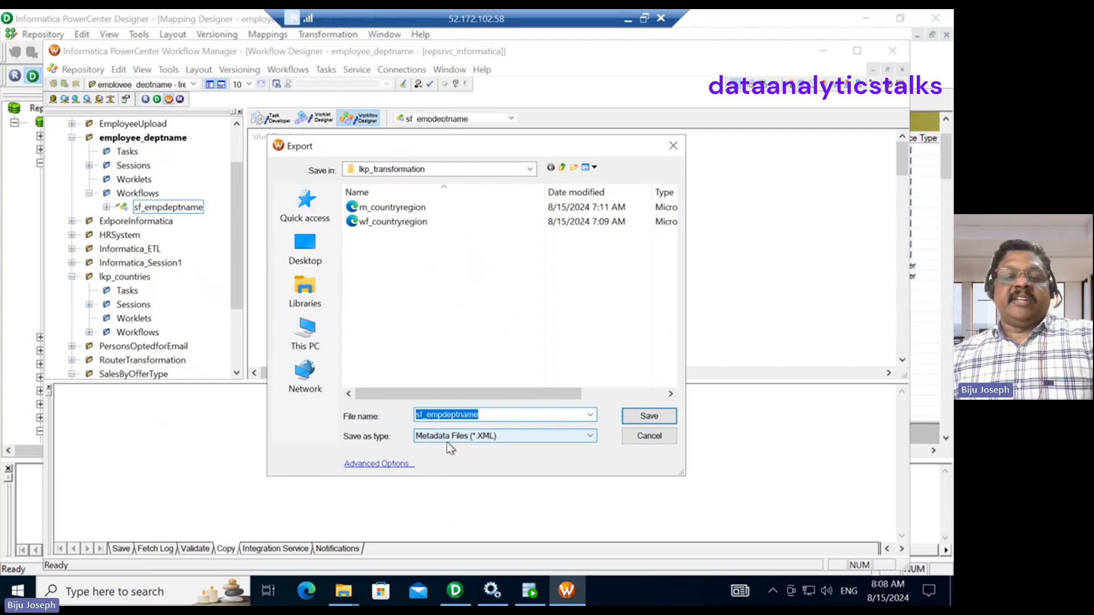
{"action": "mouse_move", "coordinate": [648, 416]}
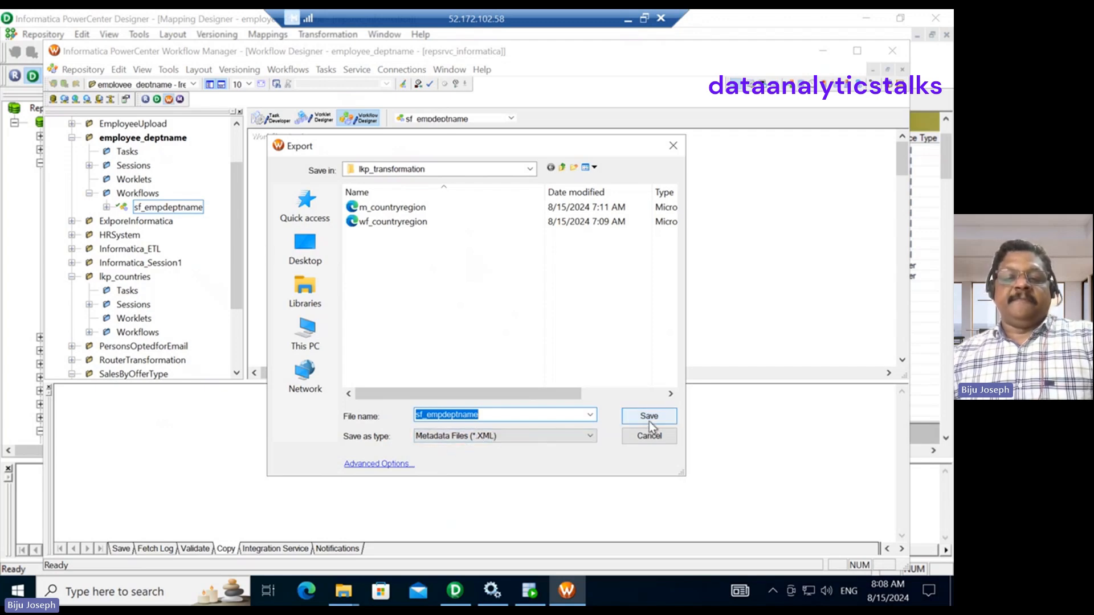
{"action": "left_click", "coordinate": [648, 416]}
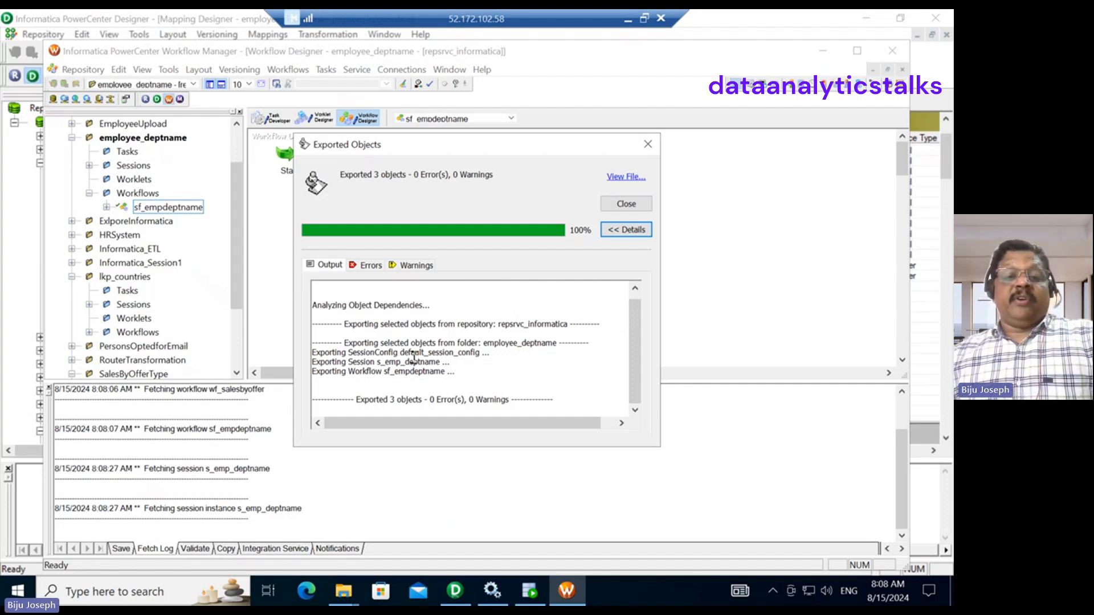
Close the export report and locate sf_empdeptname in the Desktop's lkp_transformation folder.
{"action": "left_click", "coordinate": [625, 203]}
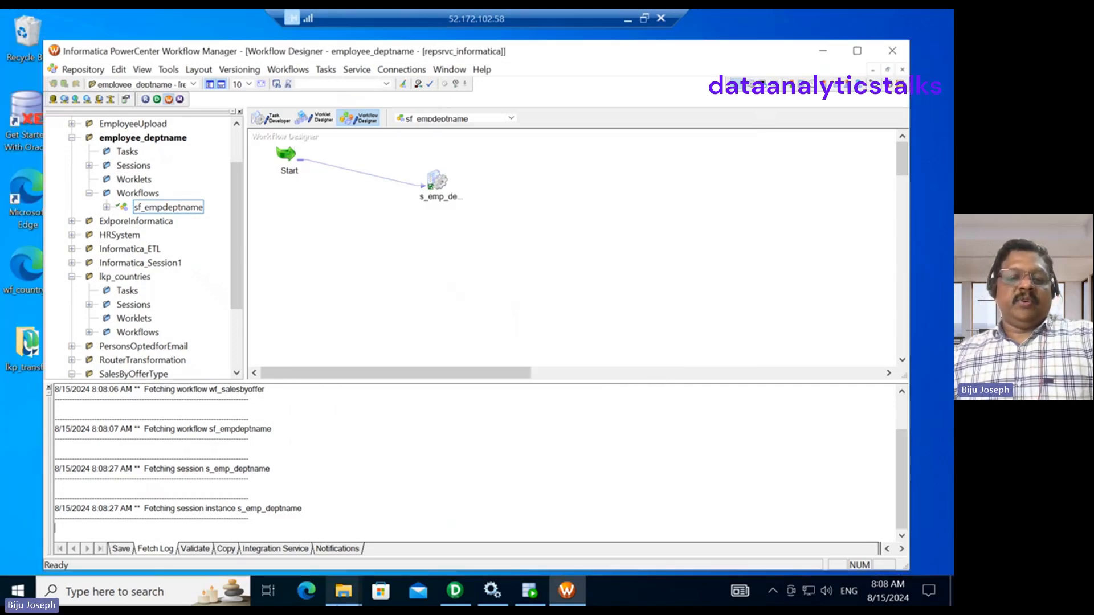
{"action": "left_click", "coordinate": [341, 592]}
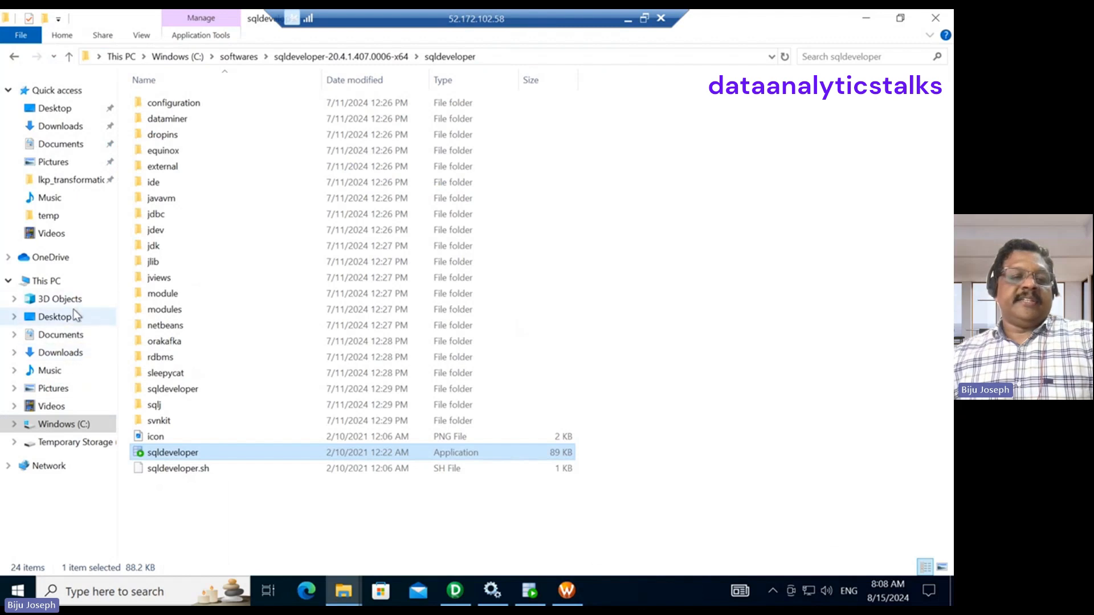
{"action": "left_click", "coordinate": [54, 317]}
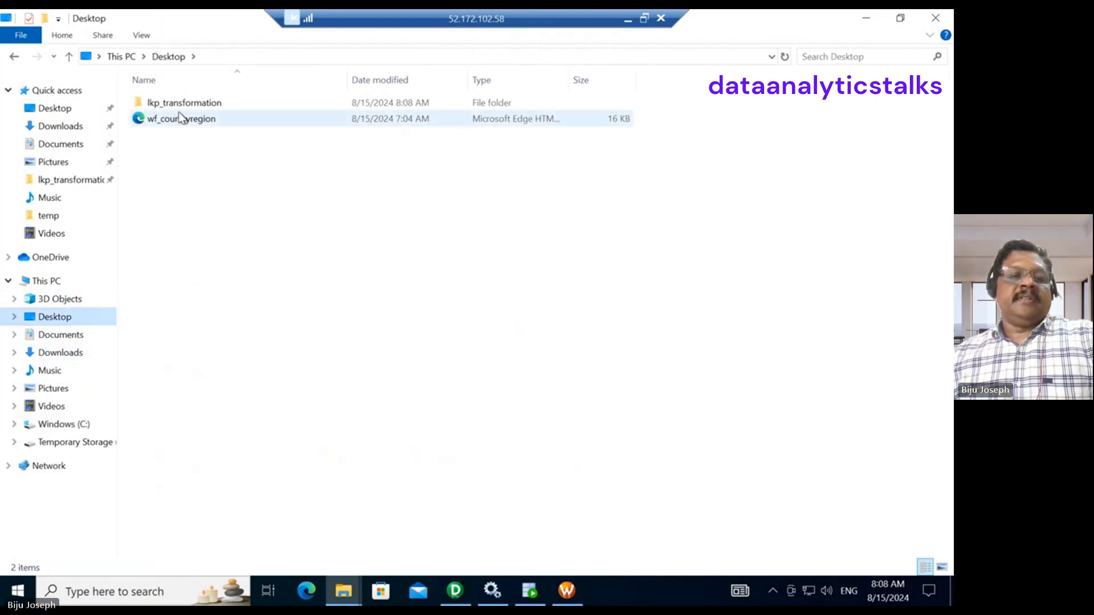
{"action": "double_click", "coordinate": [185, 103]}
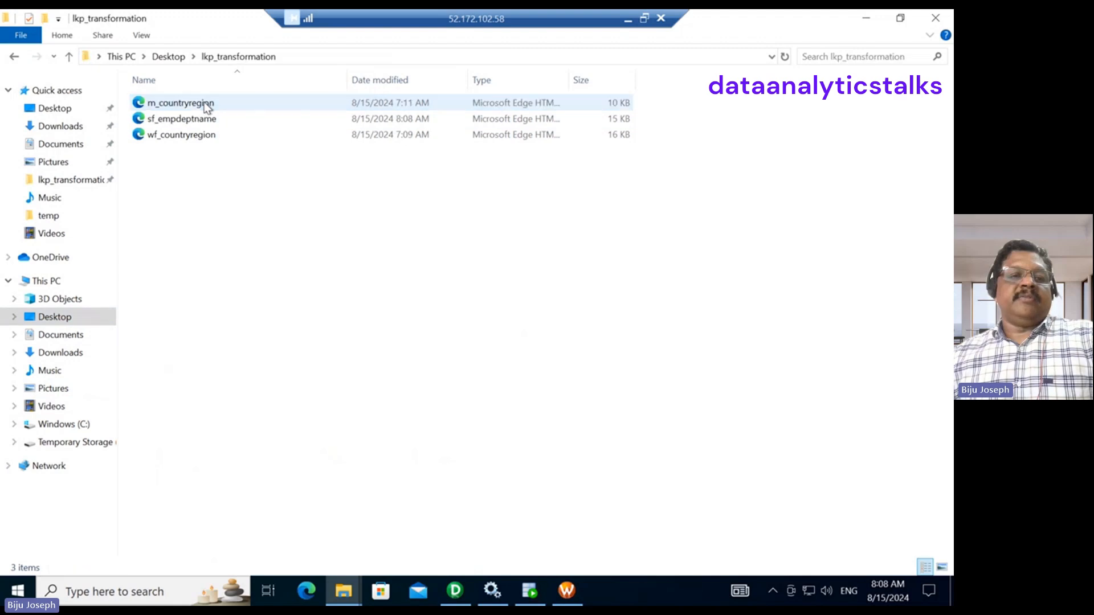
{"action": "left_click", "coordinate": [181, 119]}
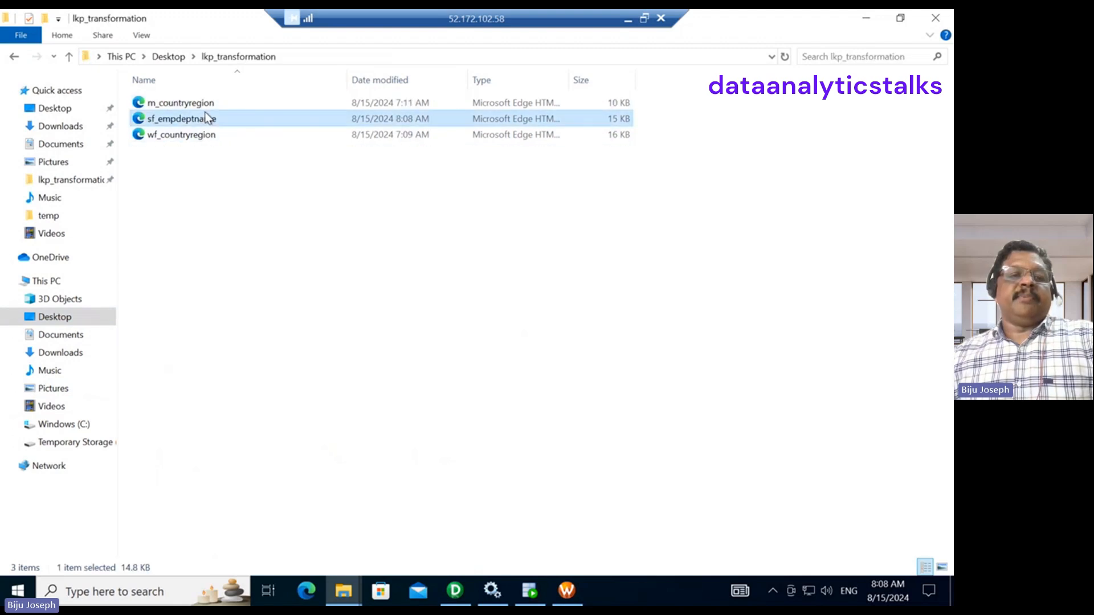
View the sf_empdeptname XML in Edge, scrolling through its session and workflow definitions.
{"action": "double_click", "coordinate": [181, 119]}
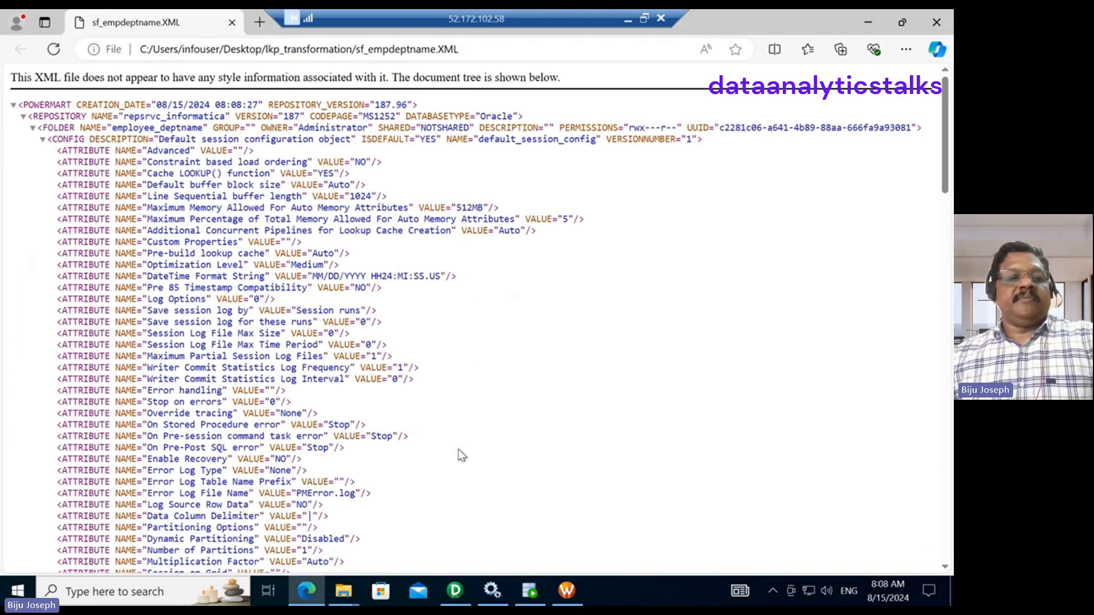
{"action": "scroll", "scroll_direction": "down", "scroll_amount": 3}
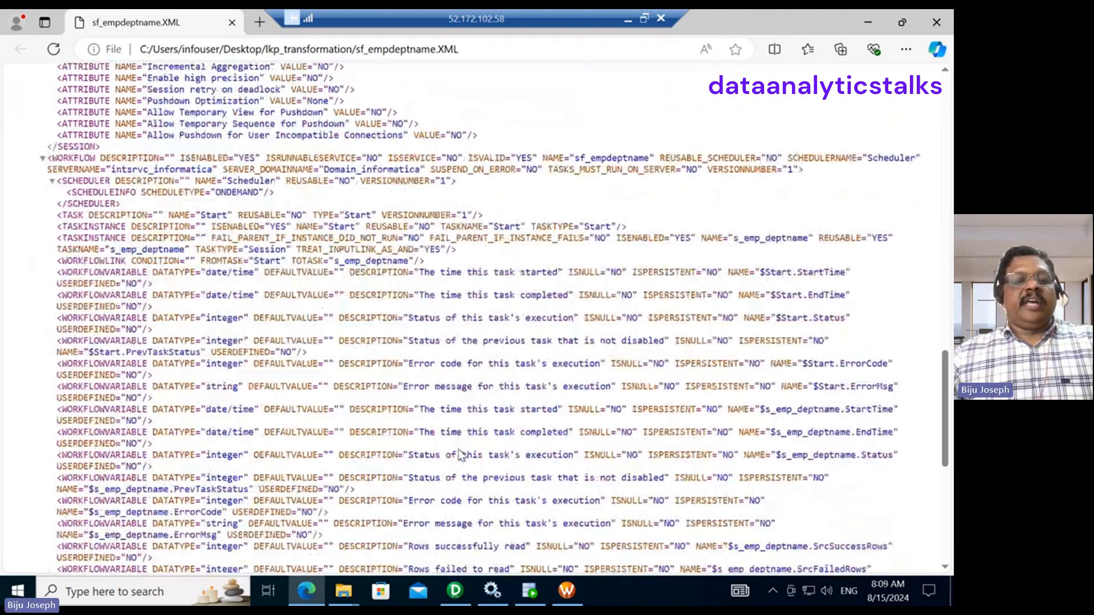
{"action": "scroll", "scroll_direction": "down", "scroll_amount": 3}
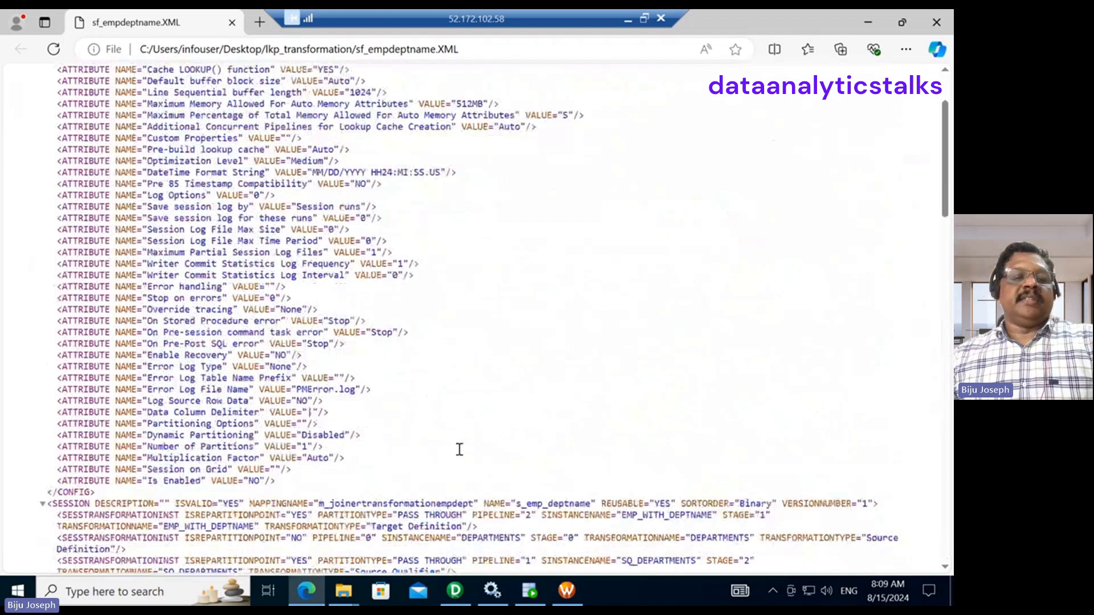
{"action": "scroll", "scroll_direction": "up", "scroll_amount": 3}
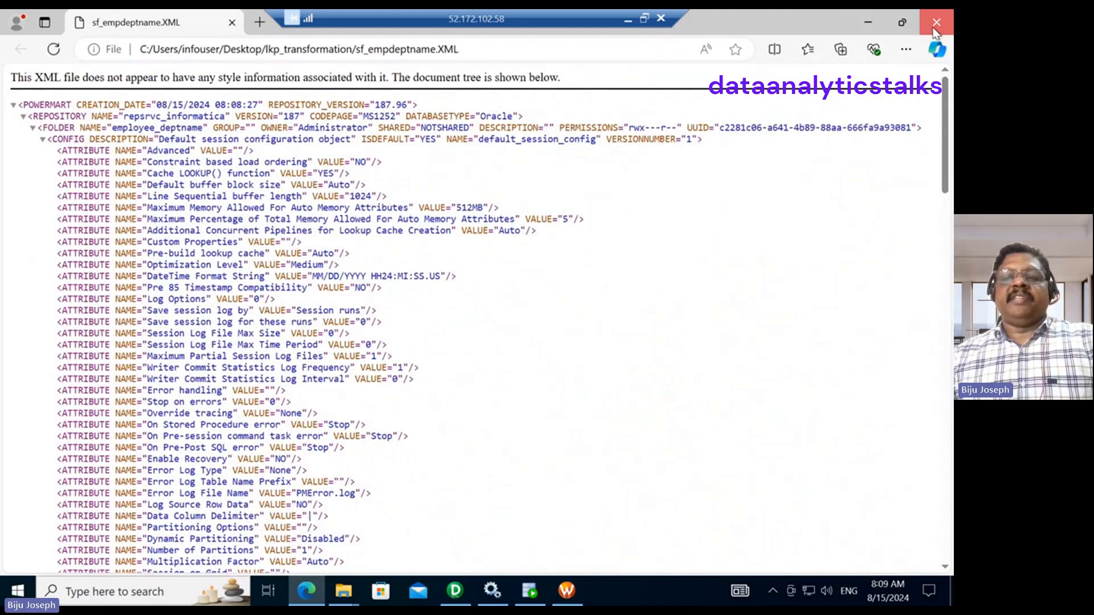
Close the Edge XML view and bring PowerCenter Designer back to the front.
{"action": "left_click", "coordinate": [937, 21]}
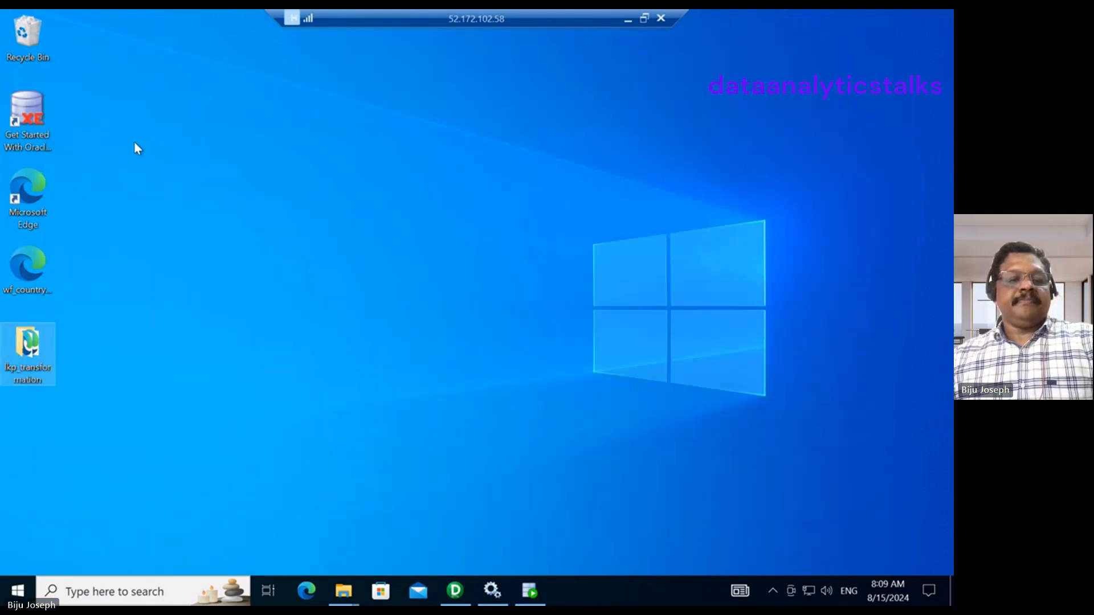
{"action": "left_click", "coordinate": [455, 591]}
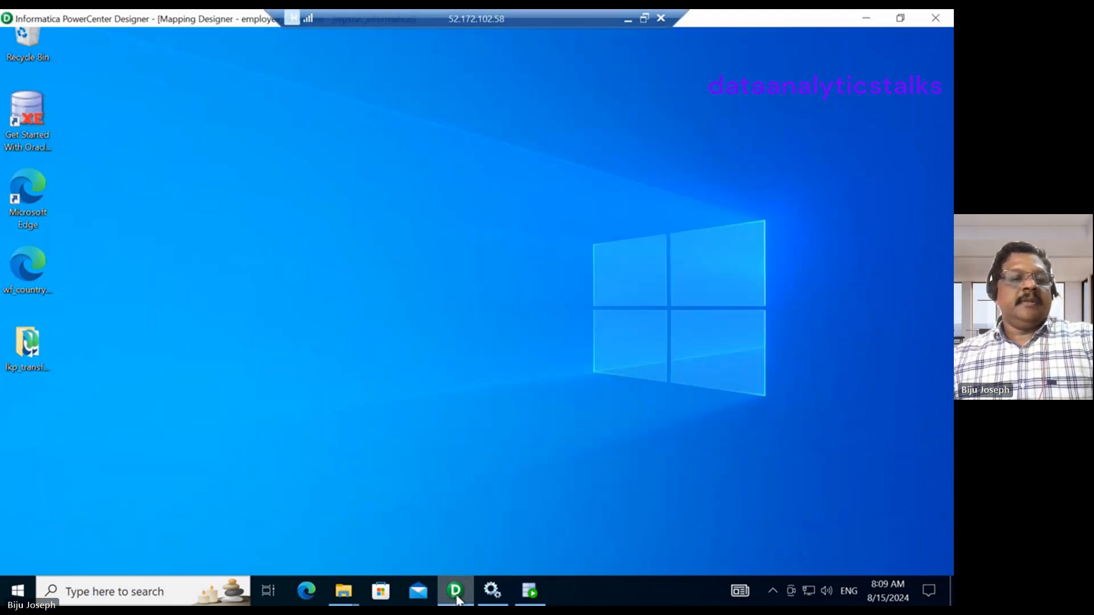
Select the m_joinertransformationempdept mapping under employee_deptname Mappings and begin its export.
{"action": "left_click", "coordinate": [455, 592]}
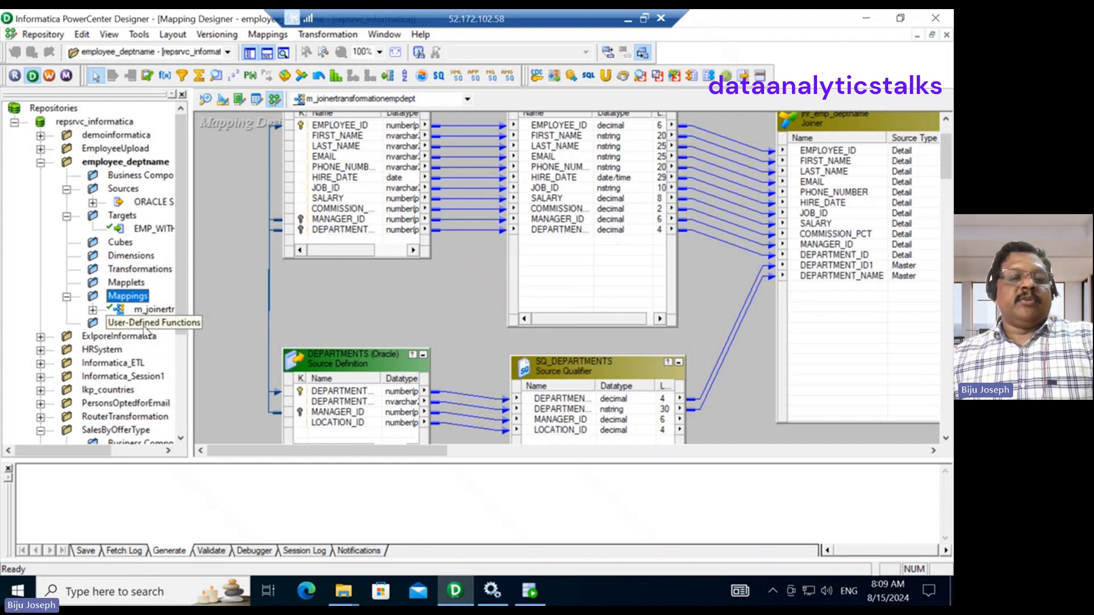
{"action": "left_click", "coordinate": [147, 309]}
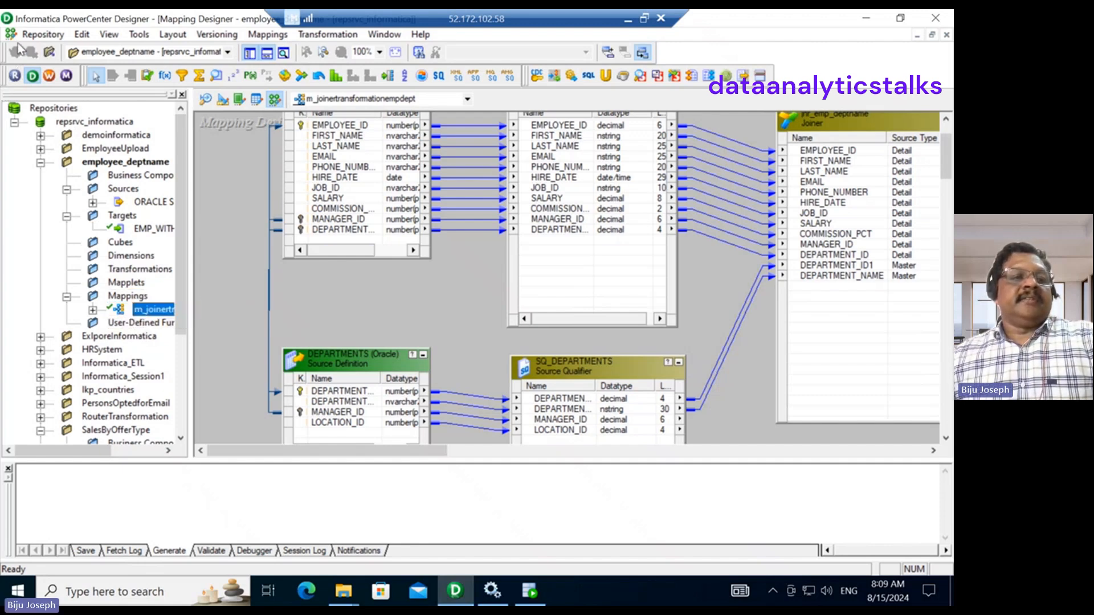
{"action": "left_click", "coordinate": [43, 34]}
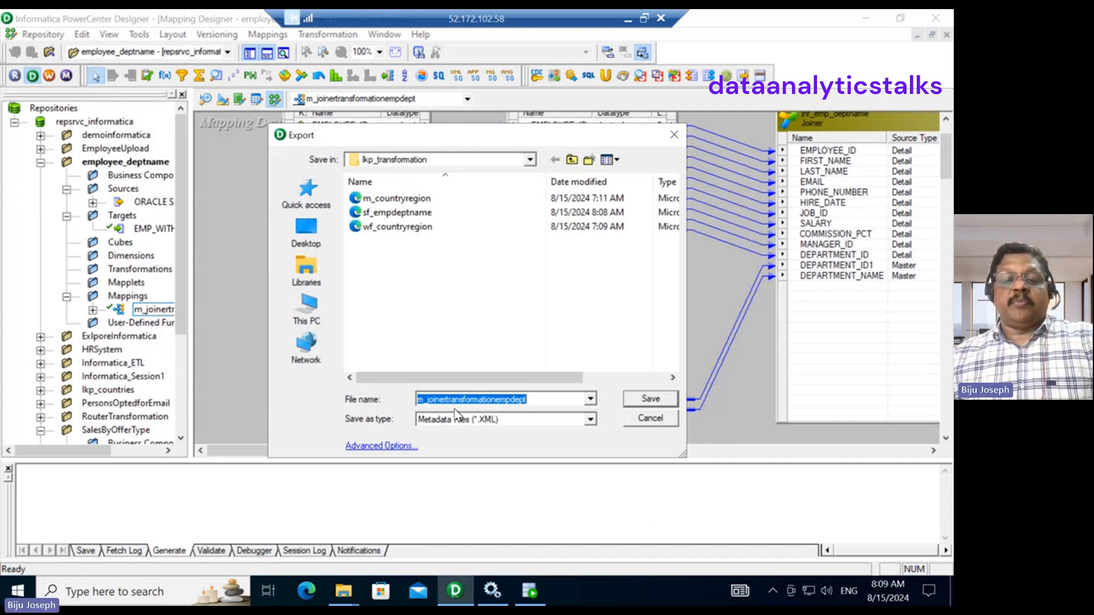
{"action": "mouse_move", "coordinate": [630, 413]}
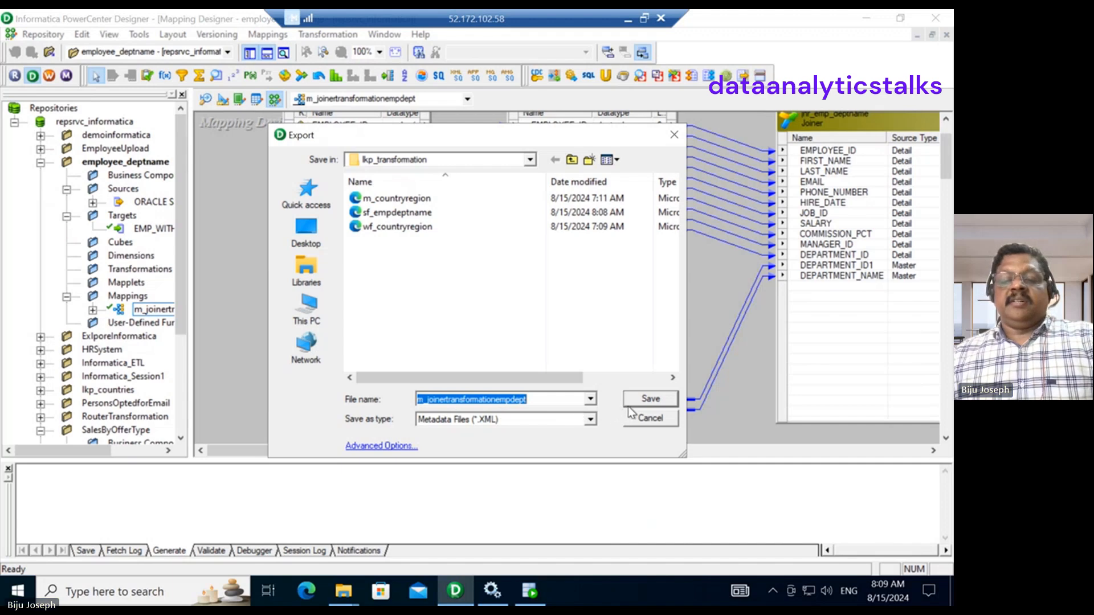
Save the mapping export into lkp_transformation, dismiss the results, and open the exported XML from the folder.
{"action": "left_click", "coordinate": [649, 399]}
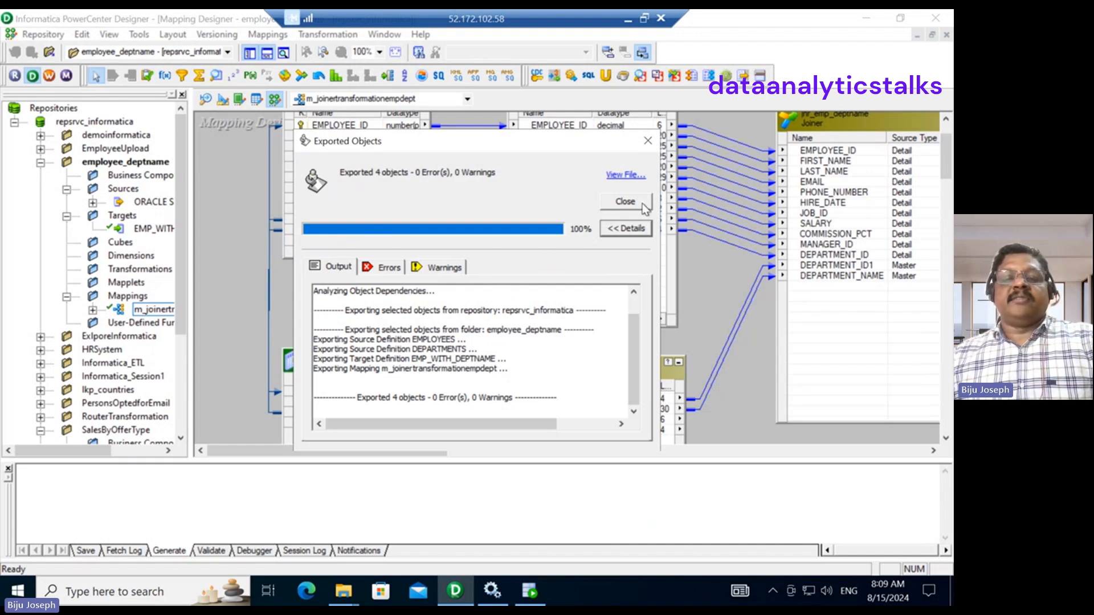
{"action": "left_click", "coordinate": [625, 202]}
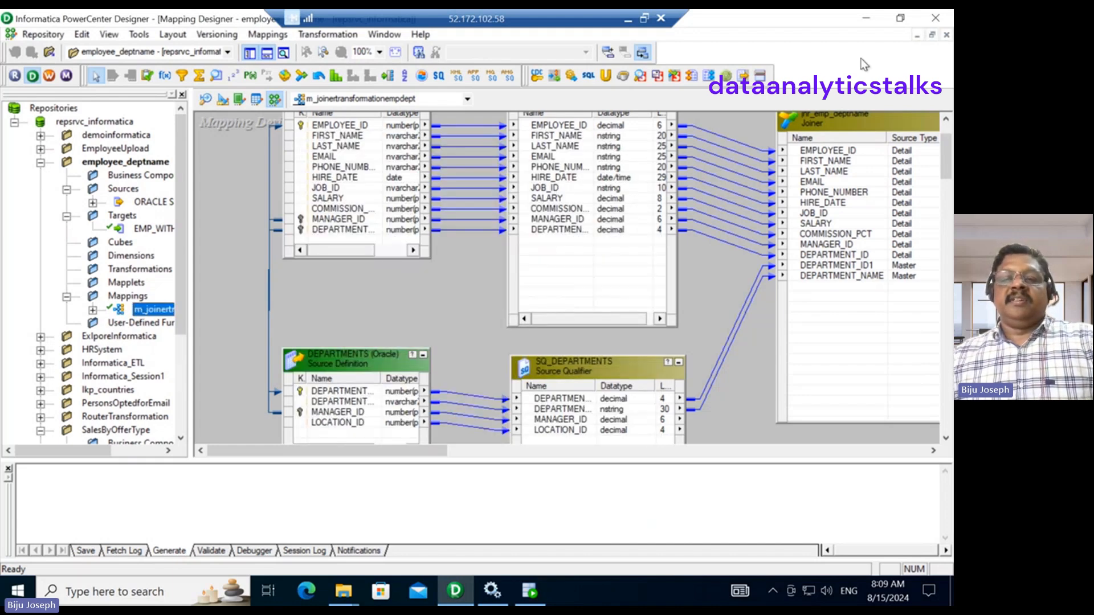
{"action": "mouse_move", "coordinate": [448, 546]}
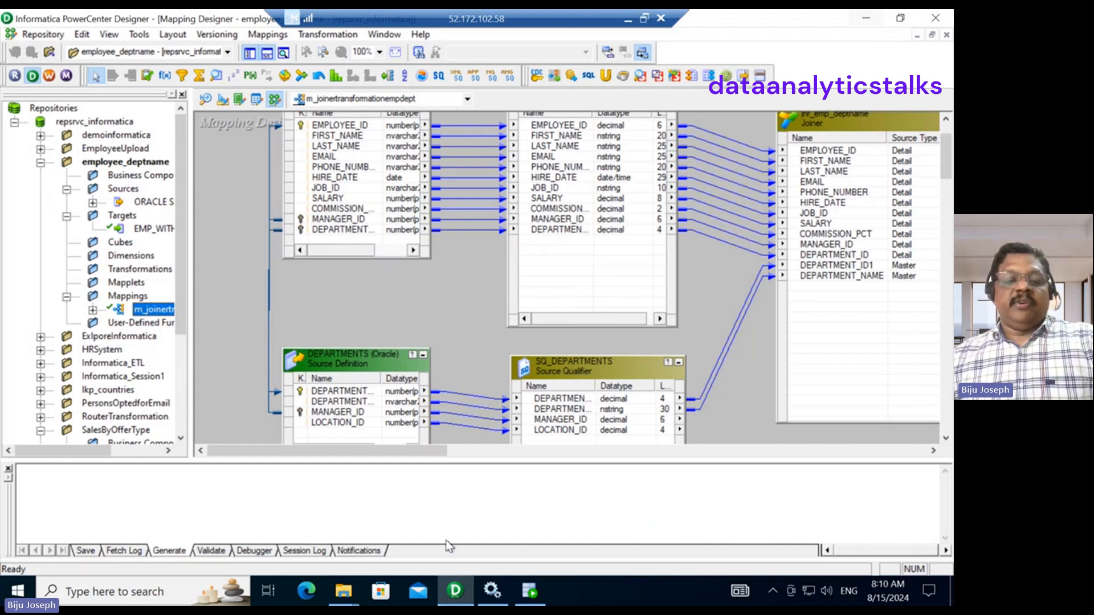
{"action": "mouse_move", "coordinate": [342, 591]}
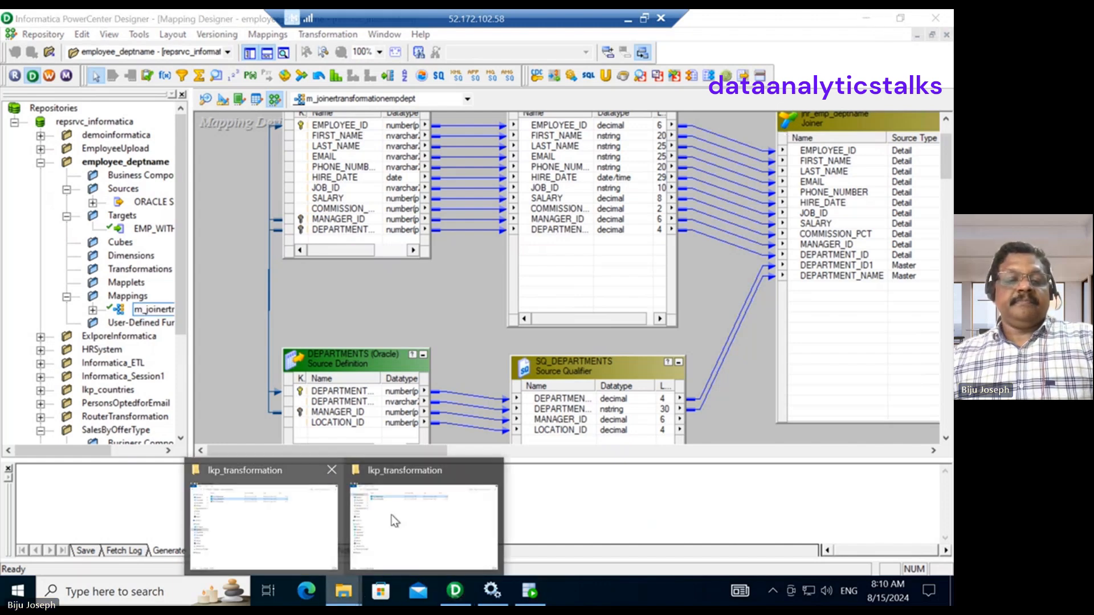
{"action": "left_click", "coordinate": [424, 520]}
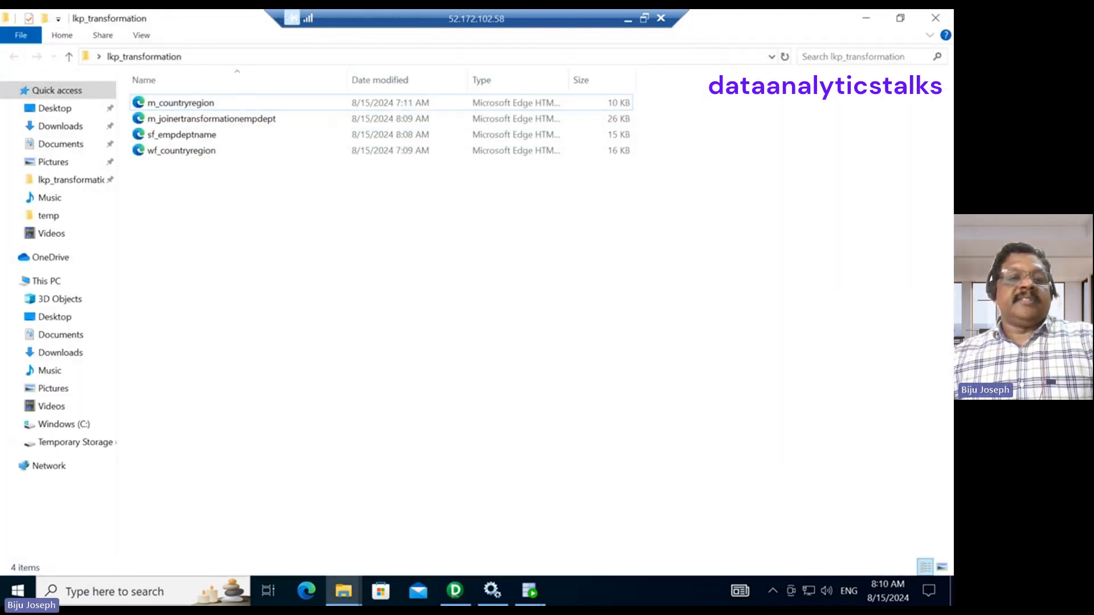
{"action": "left_click", "coordinate": [212, 119]}
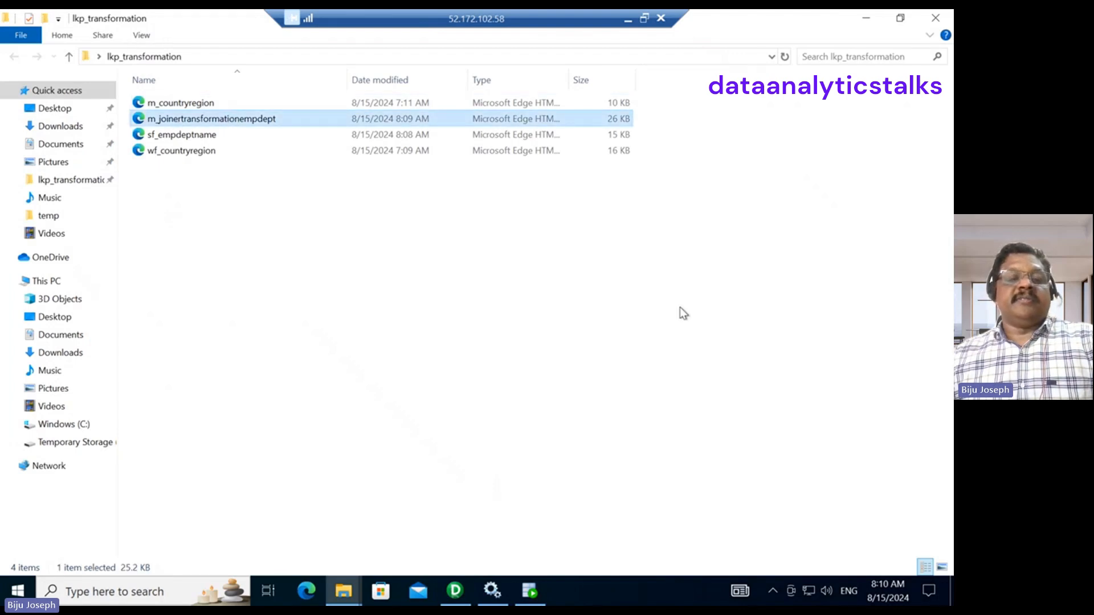
{"action": "double_click", "coordinate": [212, 118]}
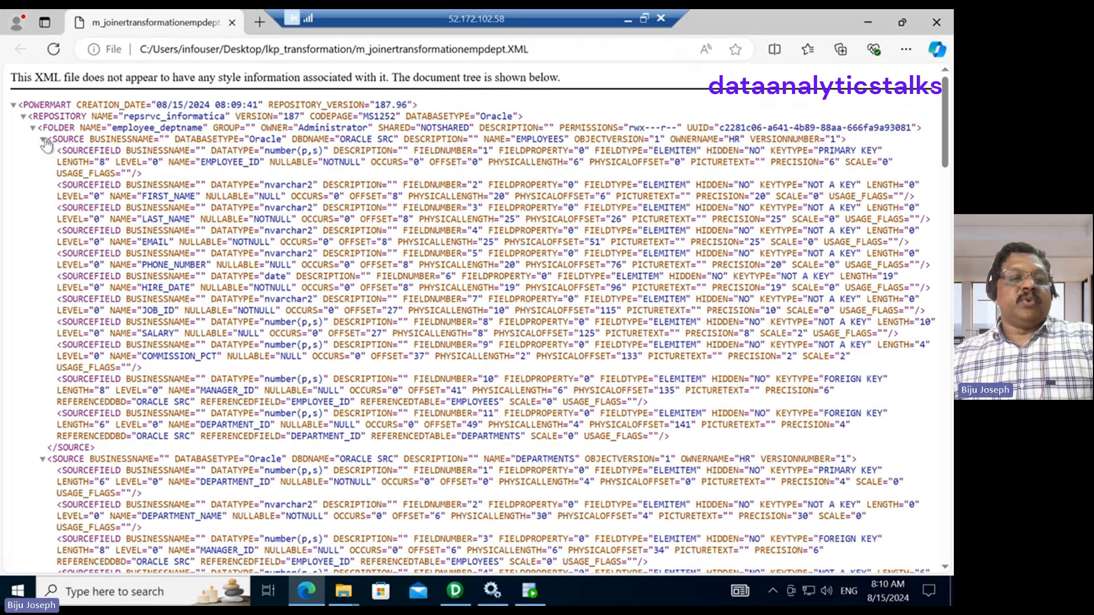
Collapse the EMPLOYEES and DEPARTMENTS sources, EMP_WITH_DEPTNAME target and mapping sections of the XML.
{"action": "left_click", "coordinate": [32, 140]}
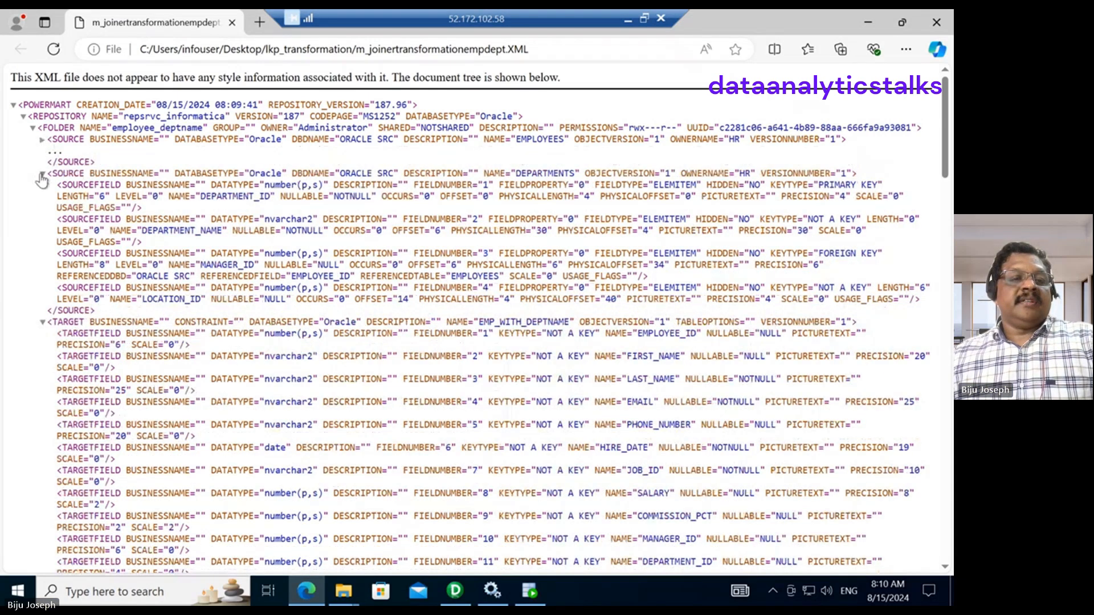
{"action": "left_click", "coordinate": [40, 173]}
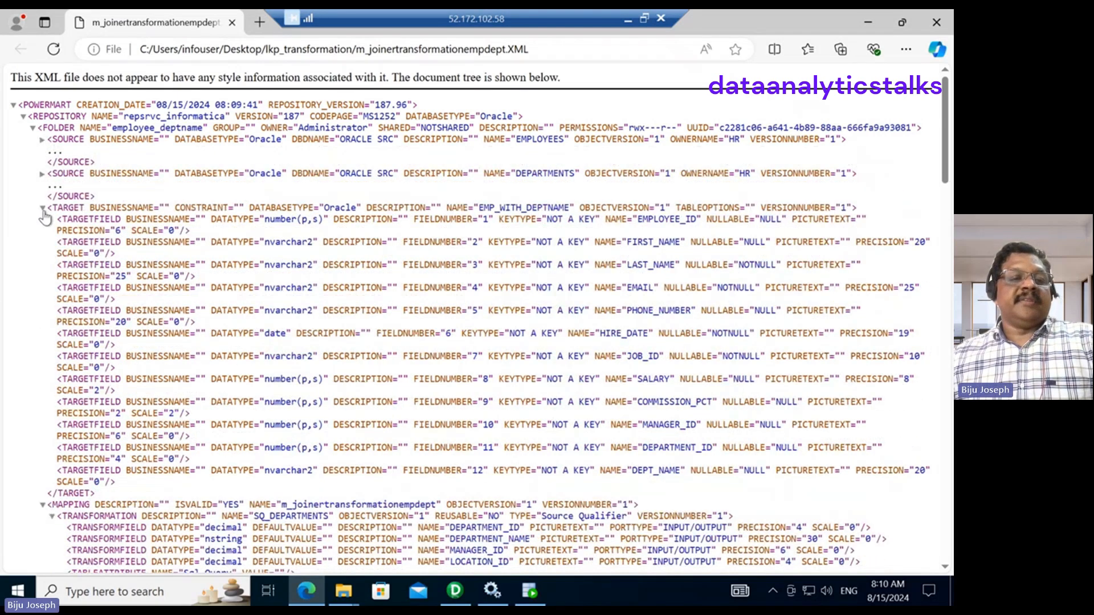
{"action": "left_click", "coordinate": [42, 207]}
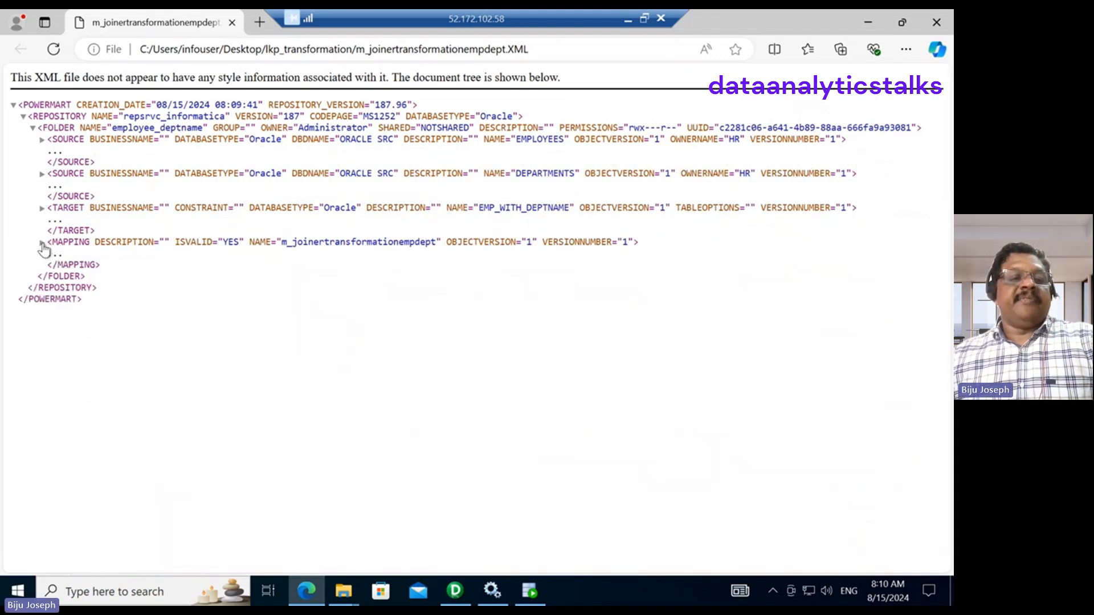
{"action": "left_click", "coordinate": [41, 241]}
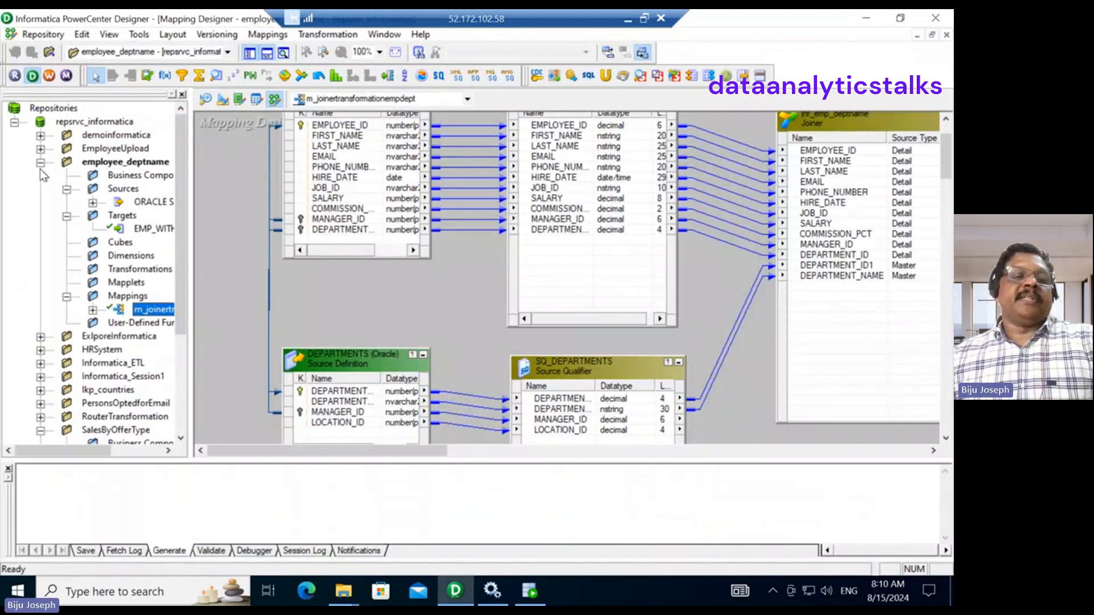
Start Import Objects and load the exported m_joinertransformationempdept XML as the import source.
{"action": "left_click", "coordinate": [42, 162]}
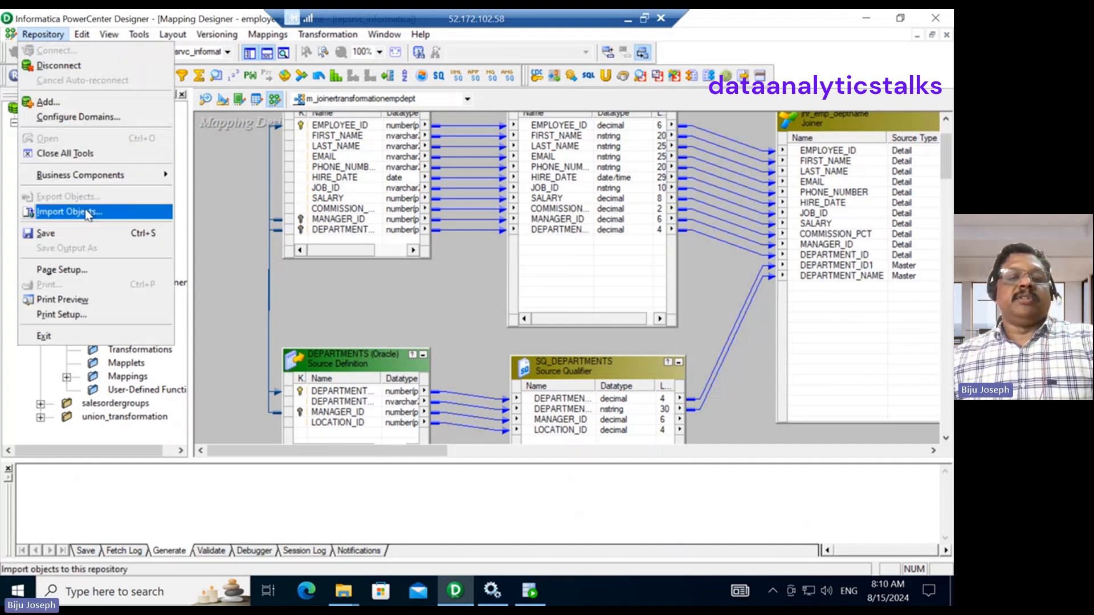
{"action": "left_click", "coordinate": [68, 212]}
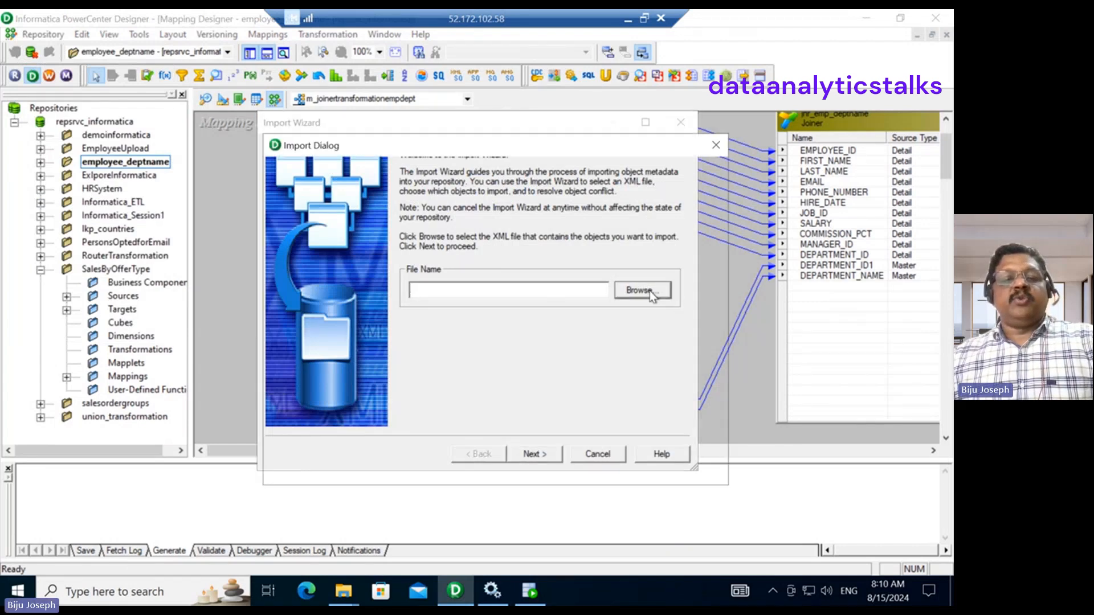
{"action": "left_click", "coordinate": [640, 290]}
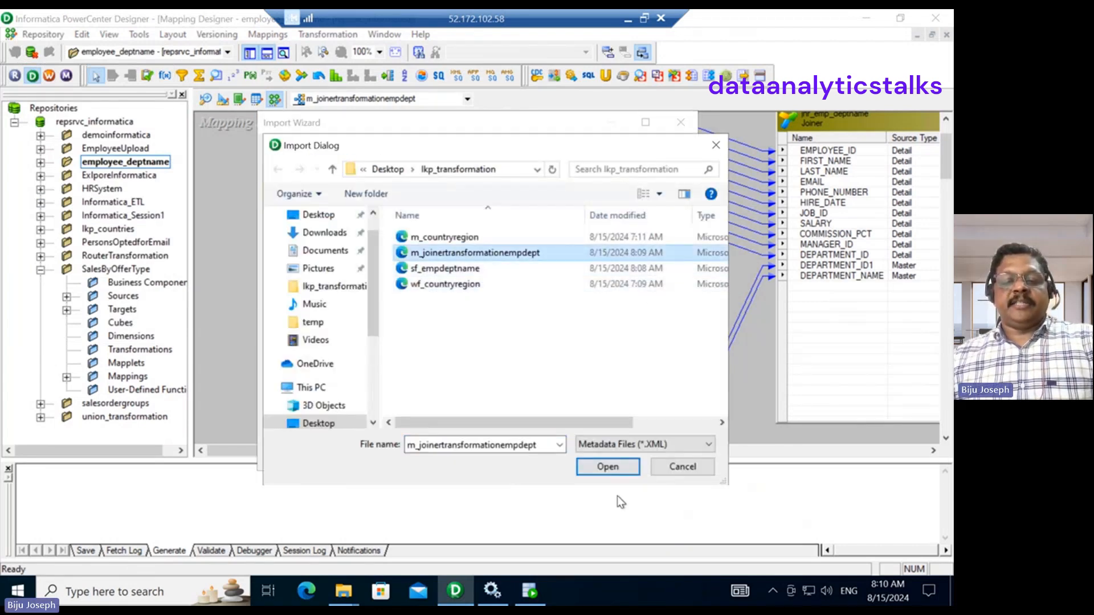
{"action": "left_click", "coordinate": [605, 466]}
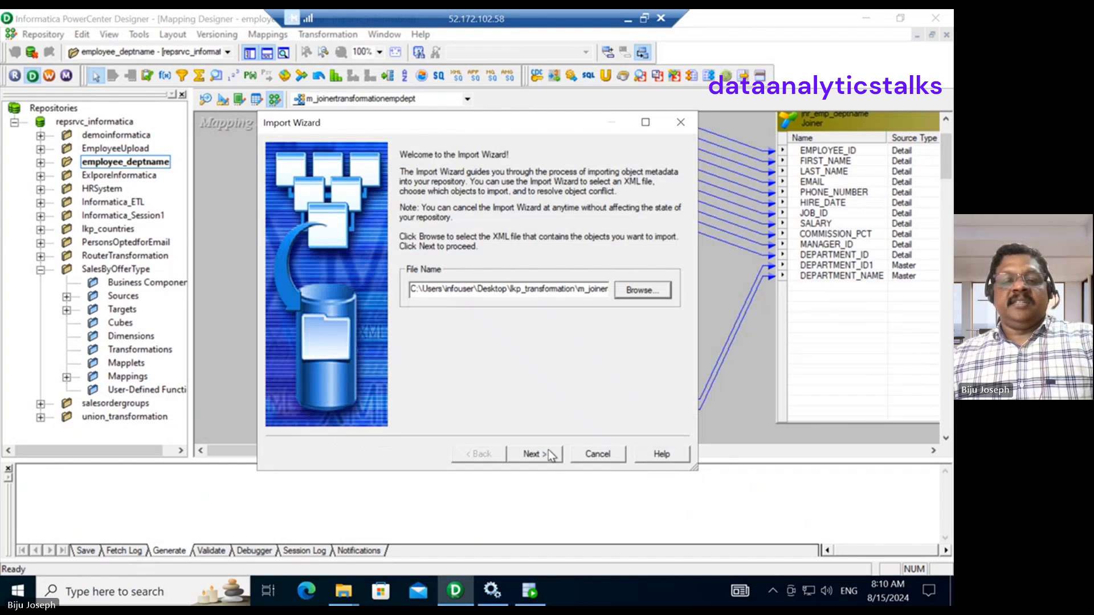
{"action": "left_click", "coordinate": [533, 453]}
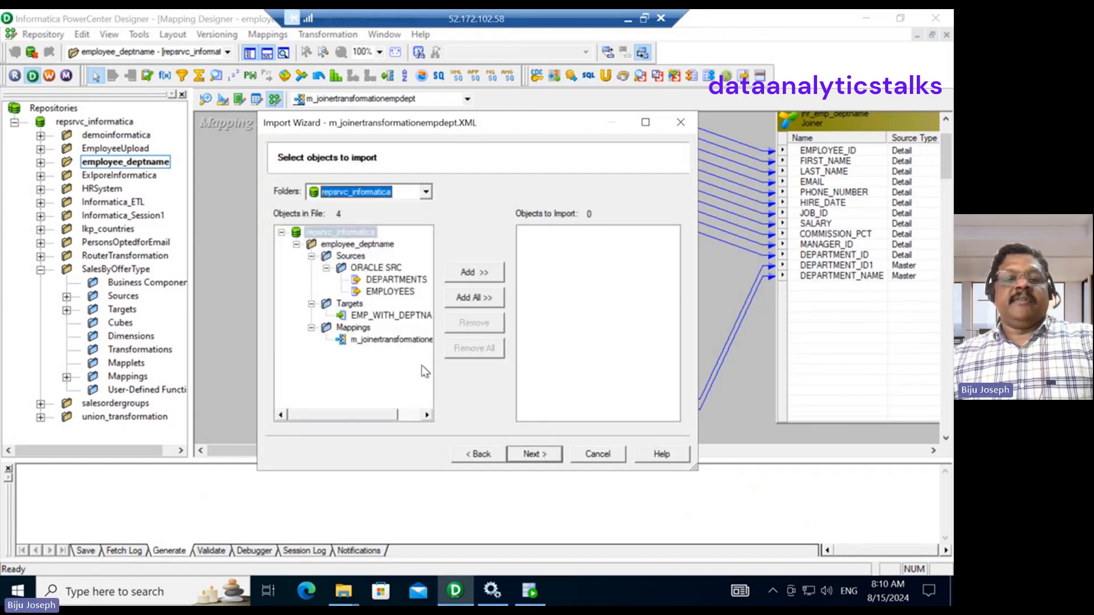
Add all four objects, review the target and mapping in the list, and continue to conflict resolution.
{"action": "left_click", "coordinate": [474, 297]}
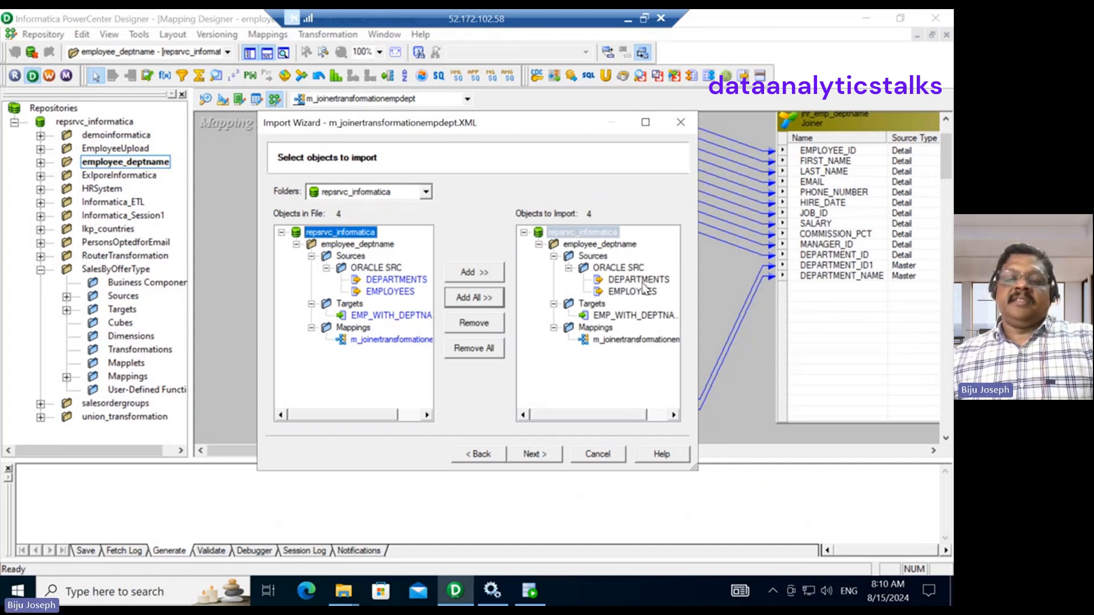
{"action": "left_click", "coordinate": [634, 315]}
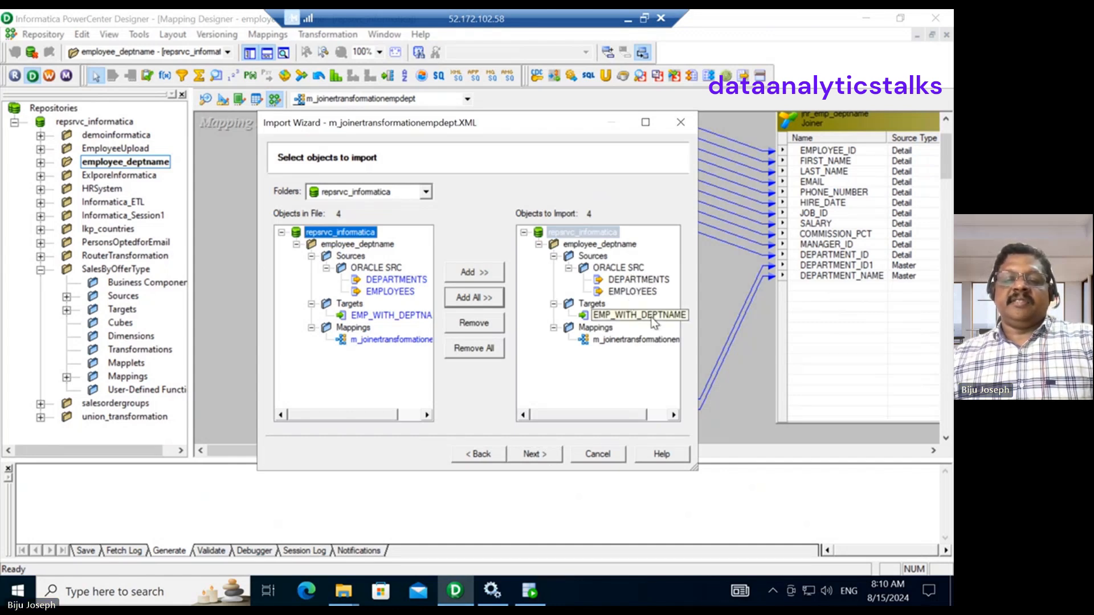
{"action": "left_click", "coordinate": [645, 340]}
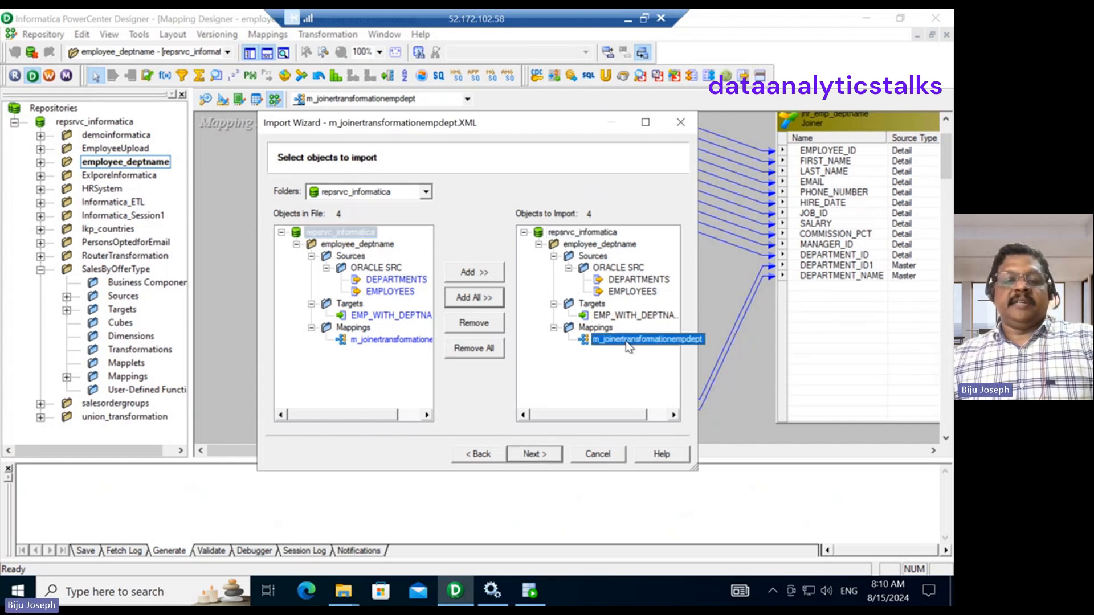
{"action": "left_click", "coordinate": [535, 455]}
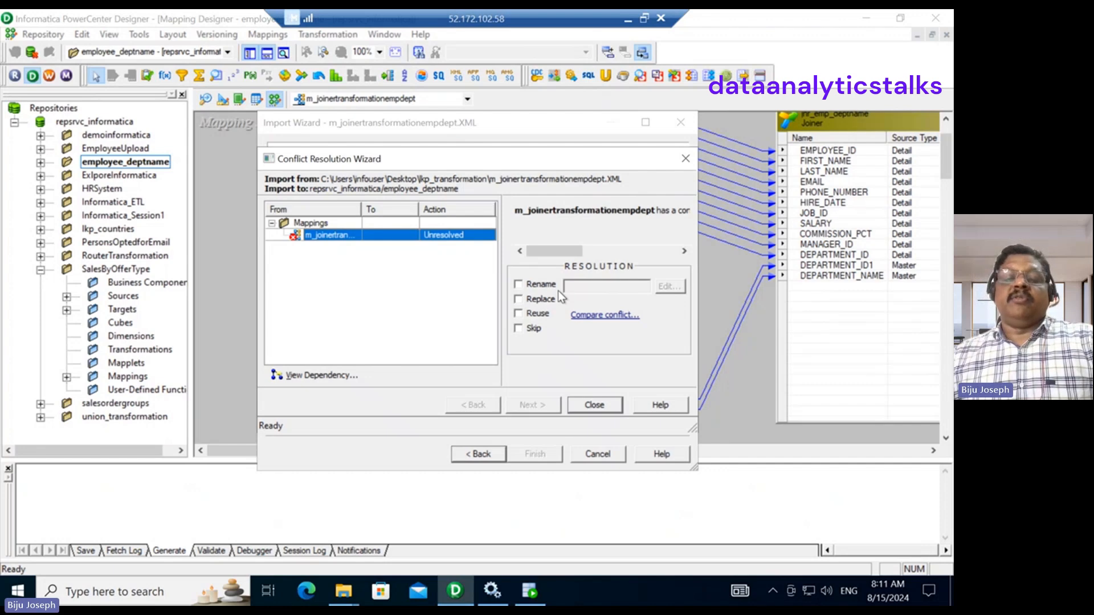
{"action": "mouse_move", "coordinate": [540, 319]}
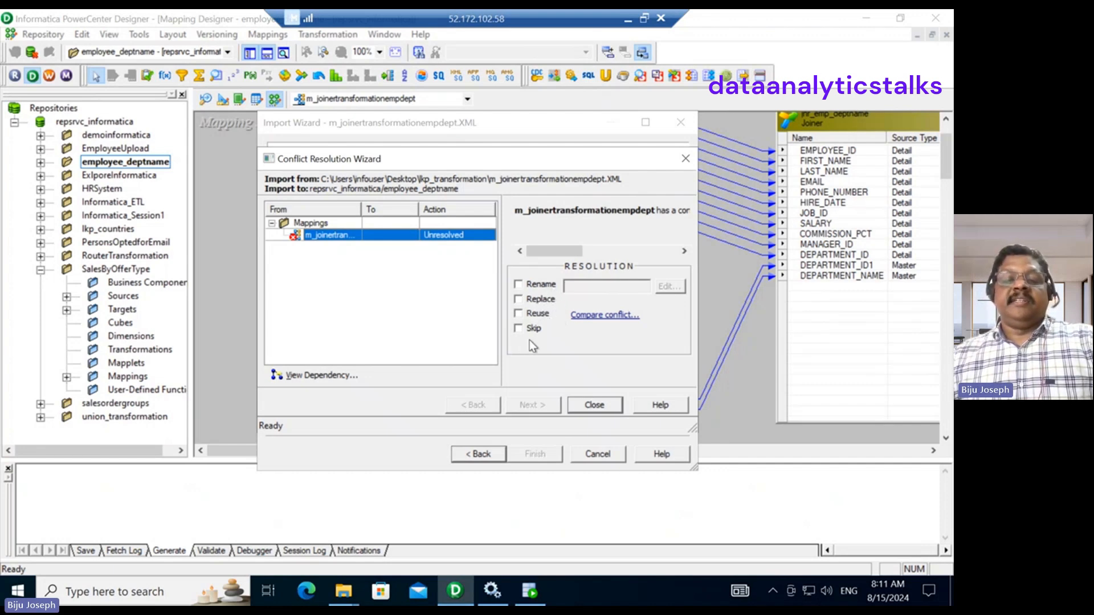
{"action": "mouse_move", "coordinate": [493, 273]}
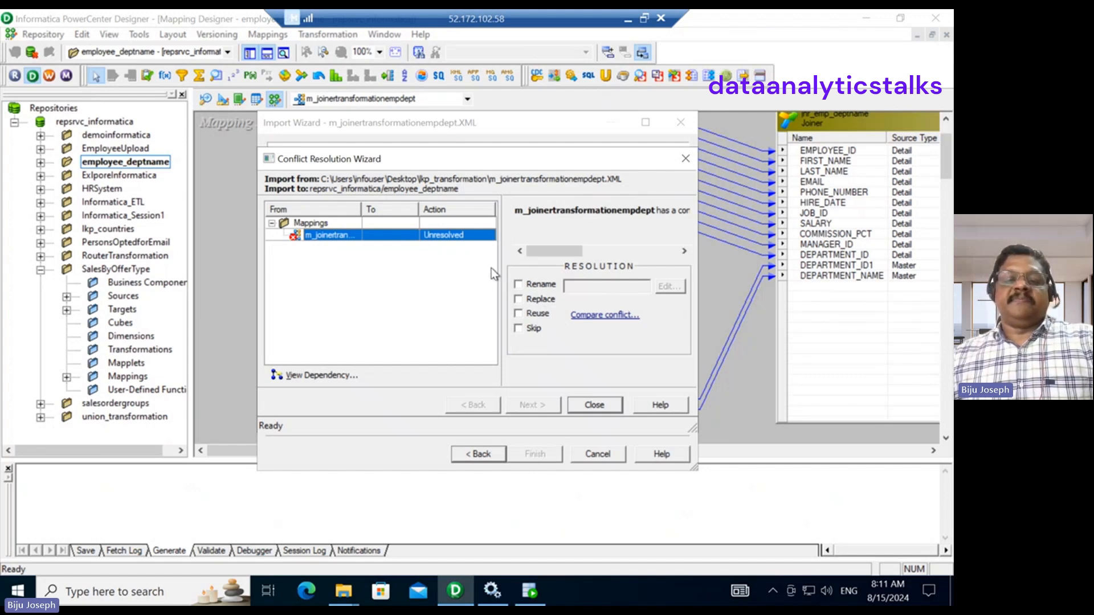